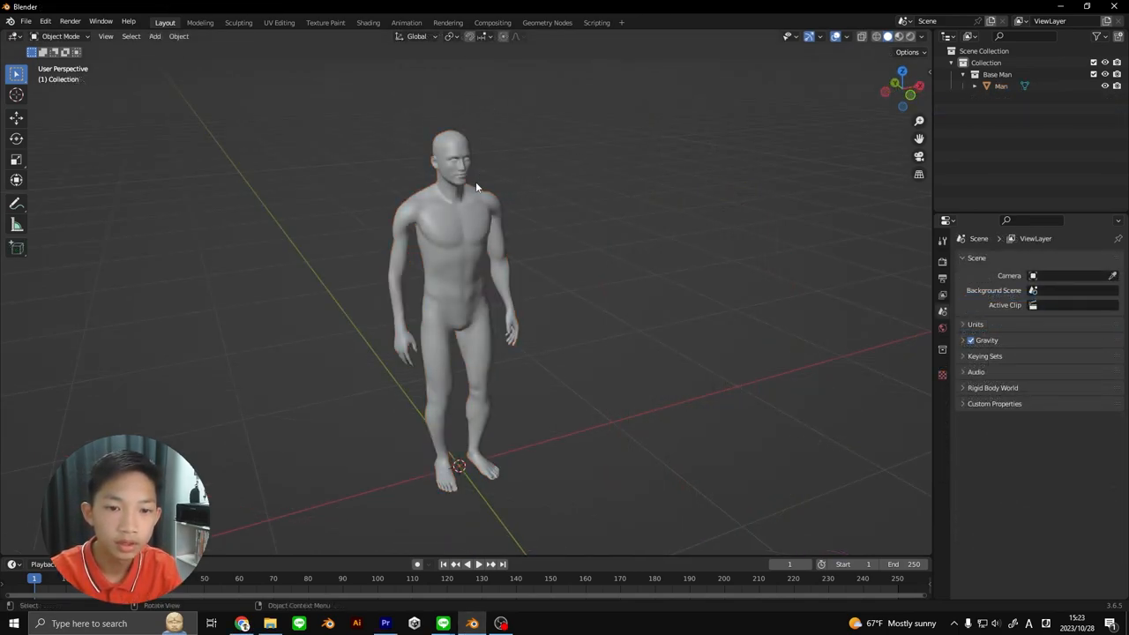
mouse_move(489, 144)
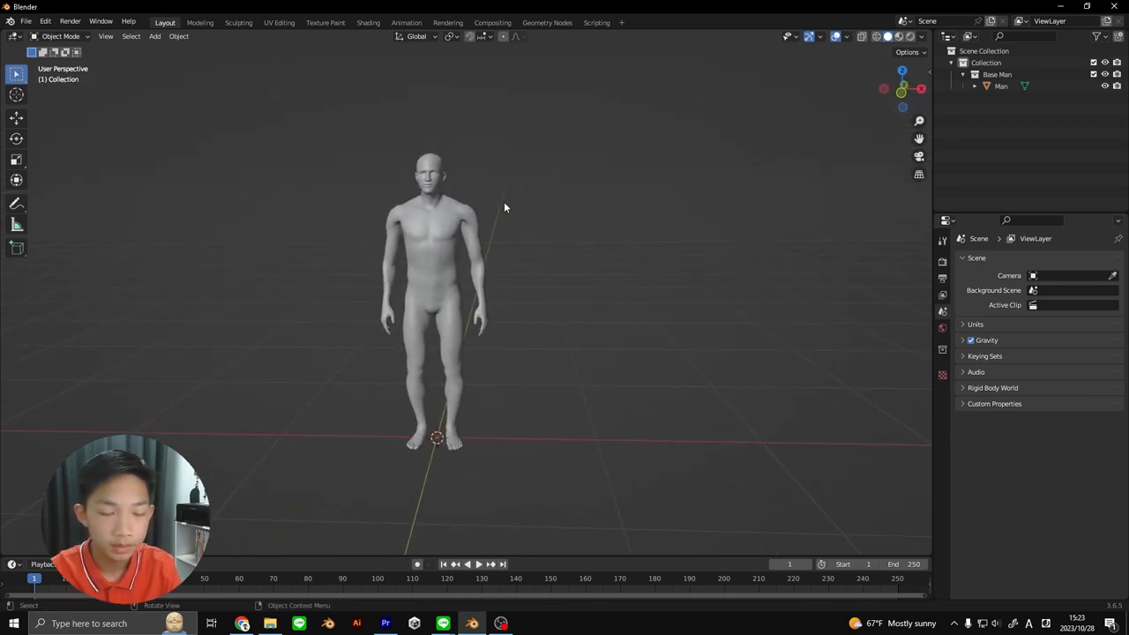
Search the Preferences add-ons list to confirm Rigging: Rigify is enabled
click(44, 21)
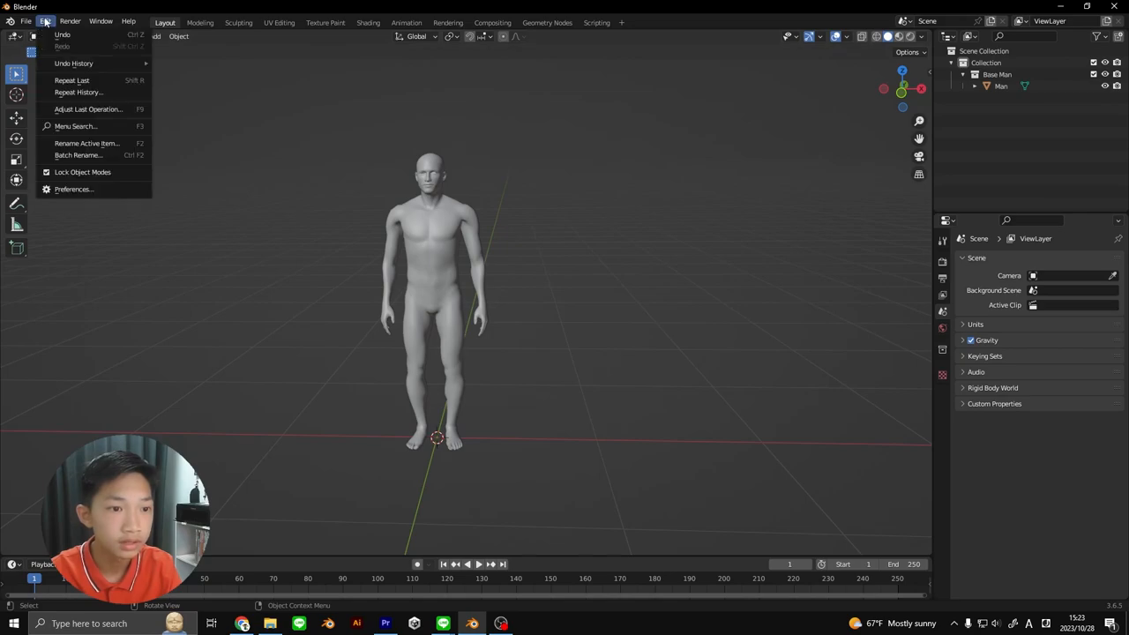
click(73, 188)
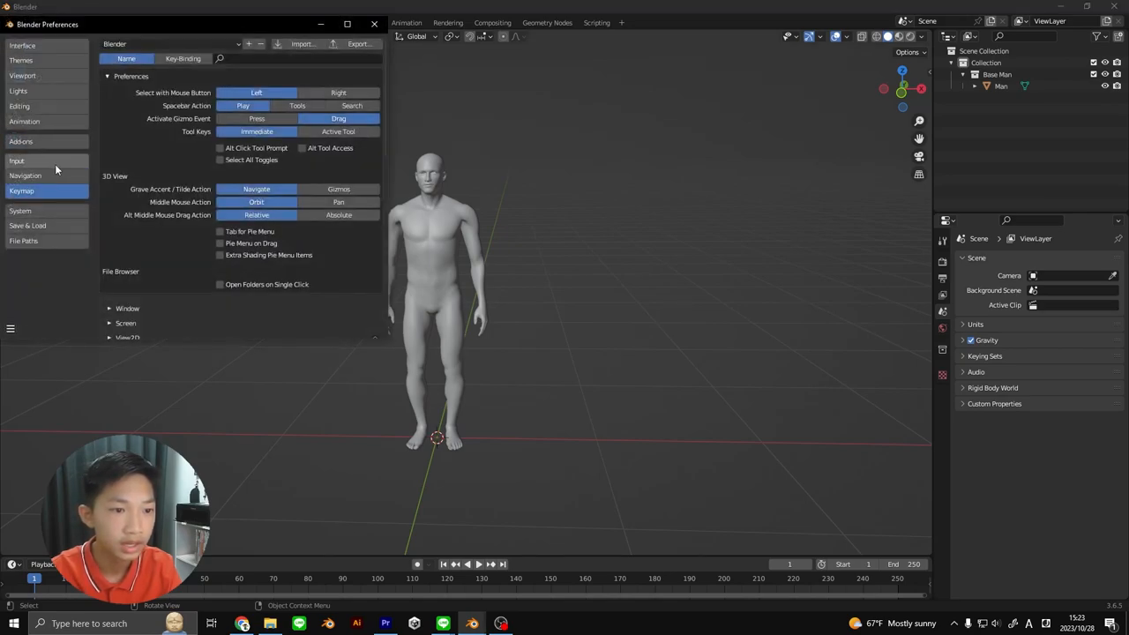
click(20, 142)
text(rigi)
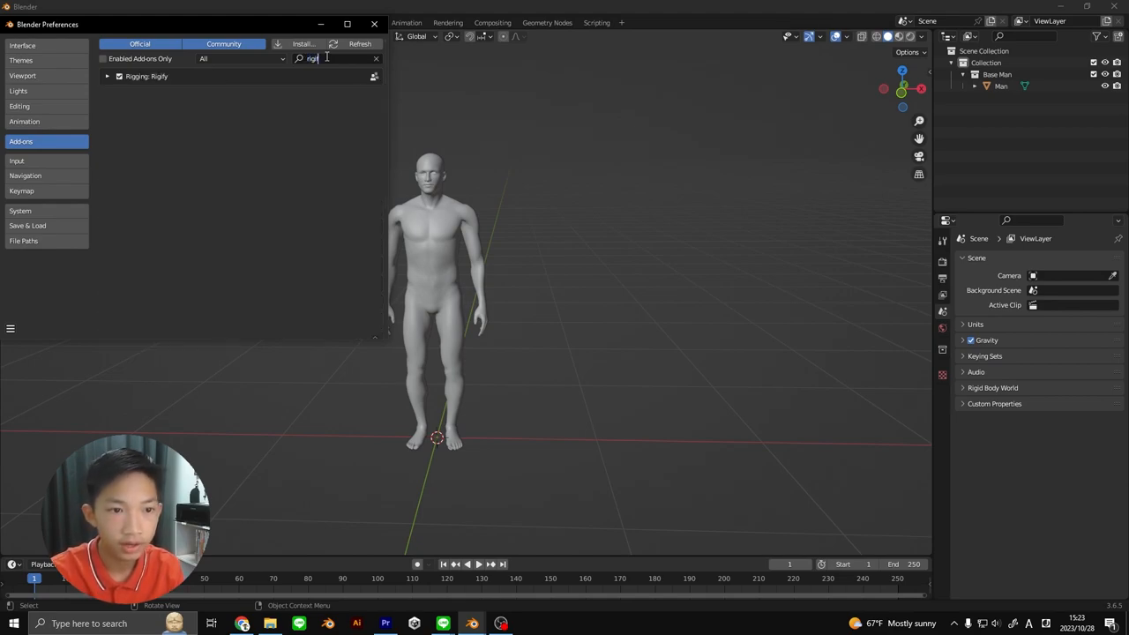
text(y)
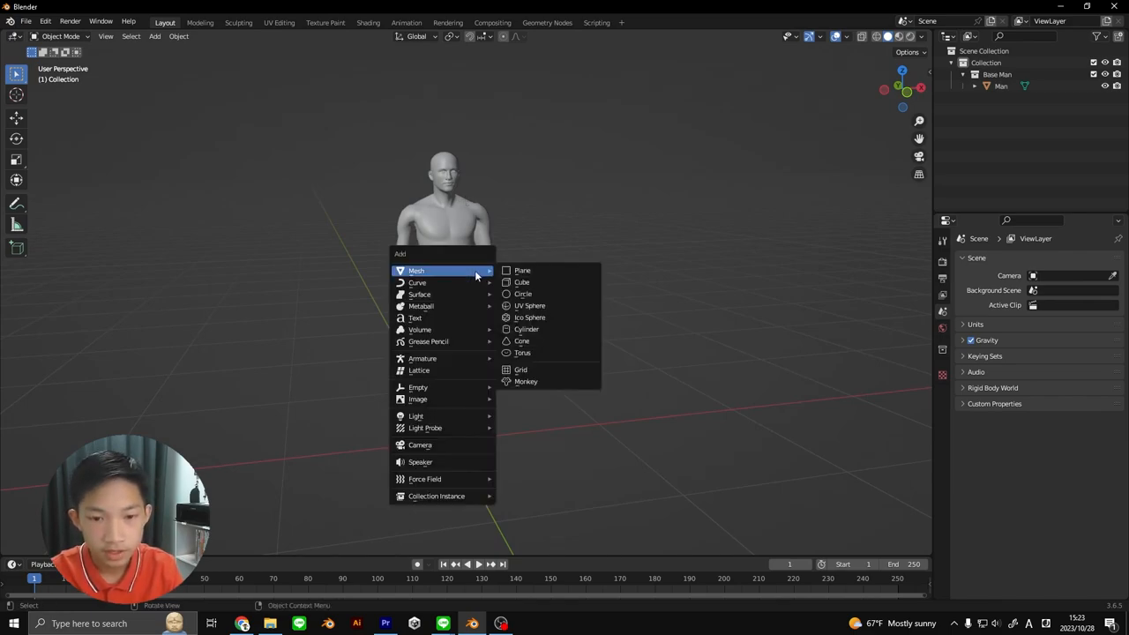
mouse_move(422, 358)
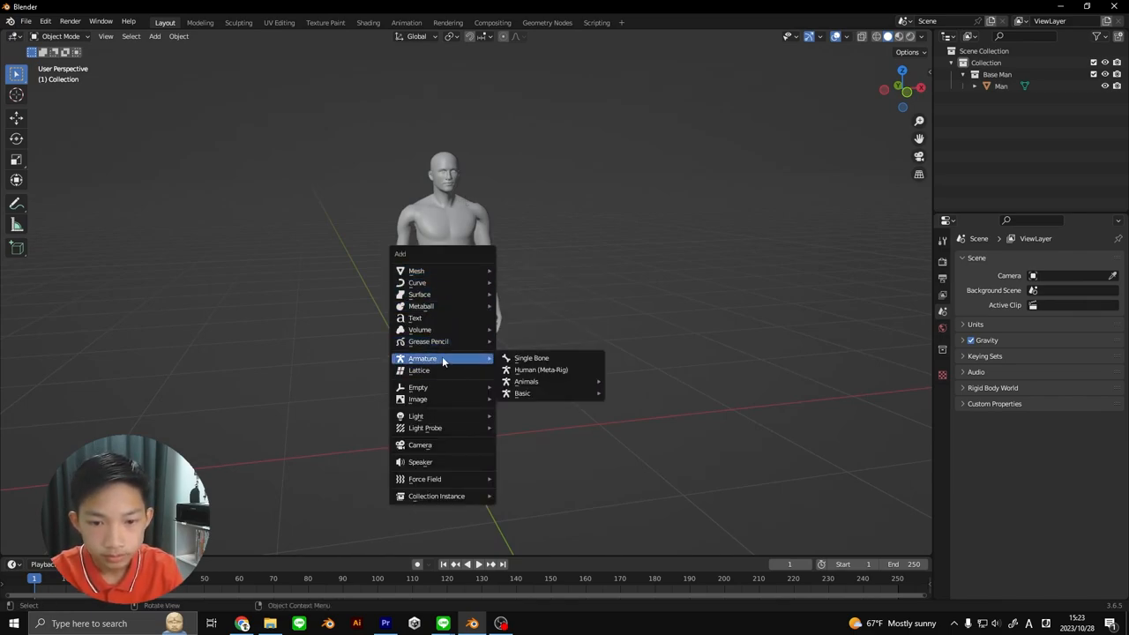
mouse_move(540, 370)
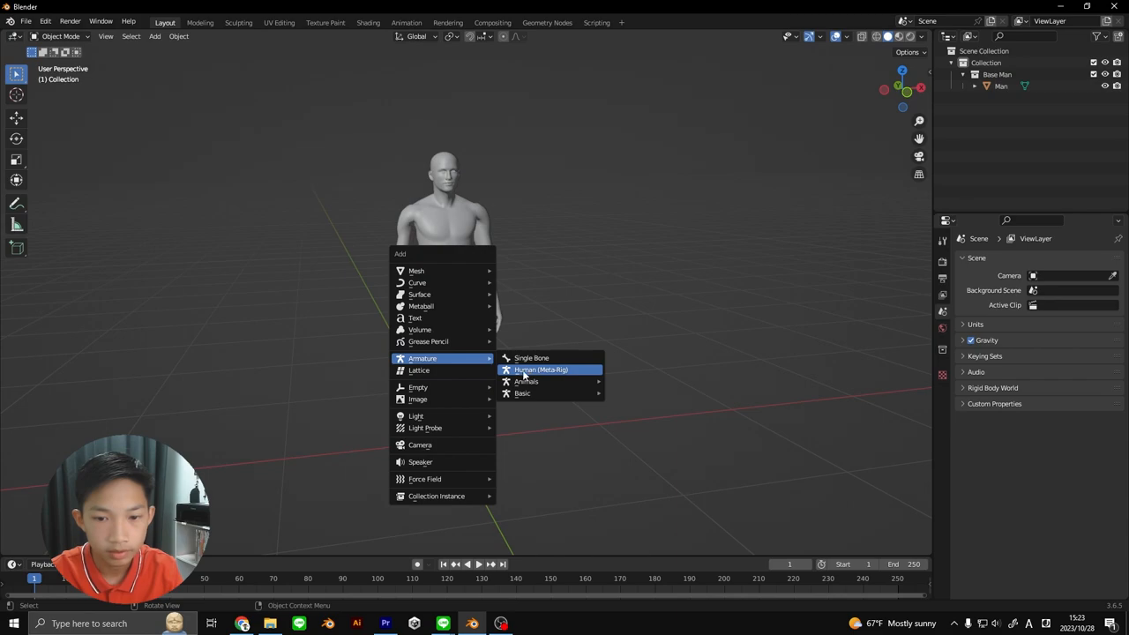
Add a Basic Human (Meta-Rig) armature beside the man model
click(541, 369)
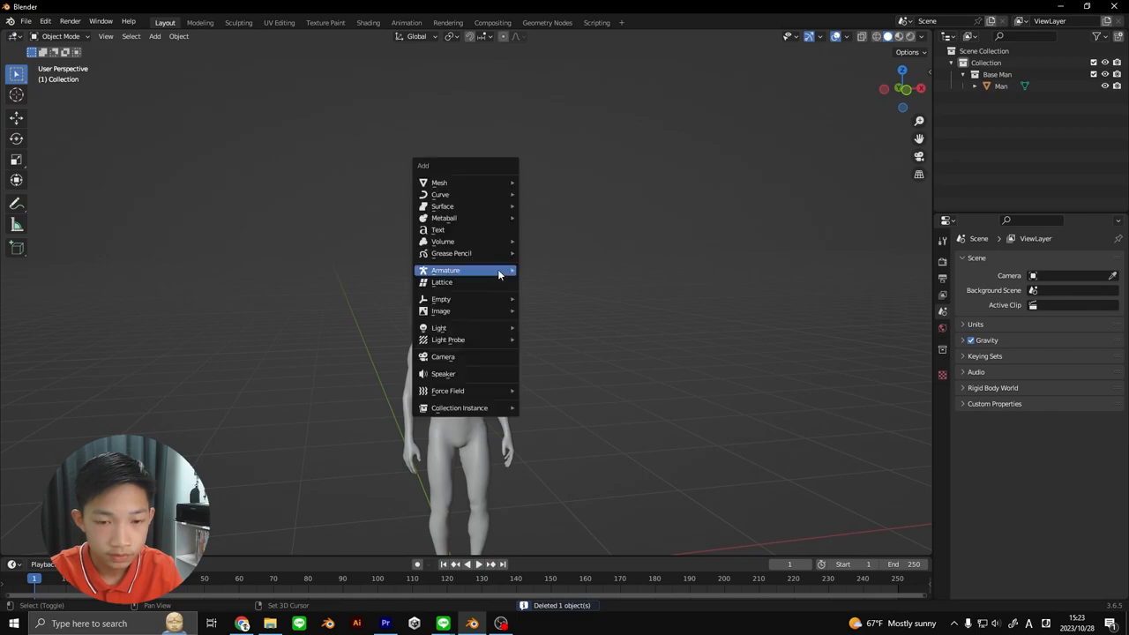
mouse_move(545, 304)
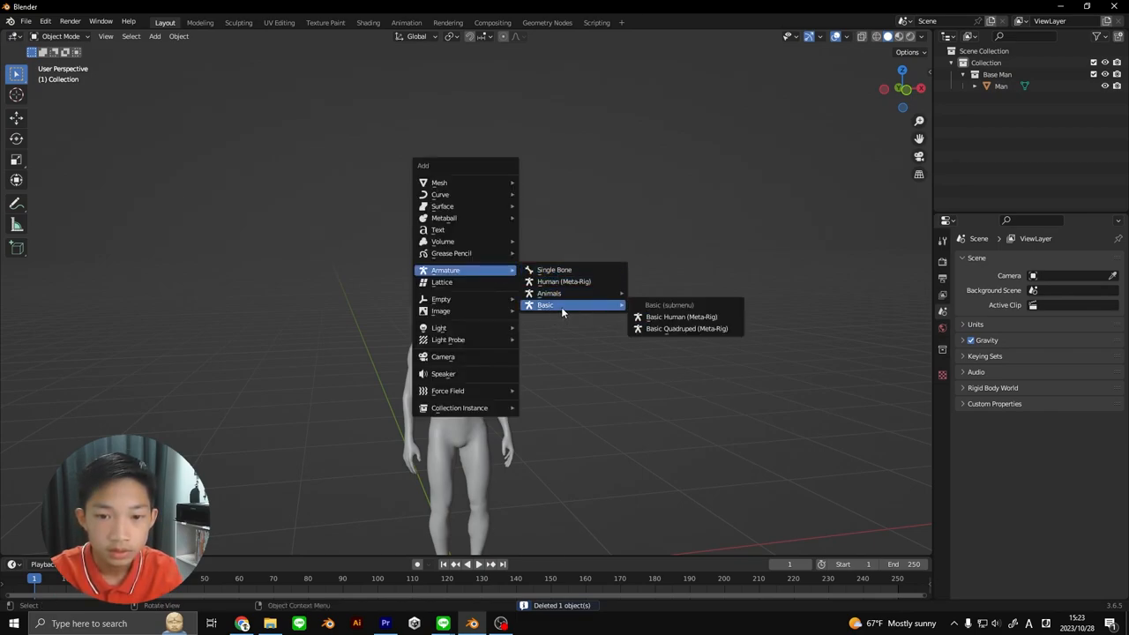
mouse_move(459, 270)
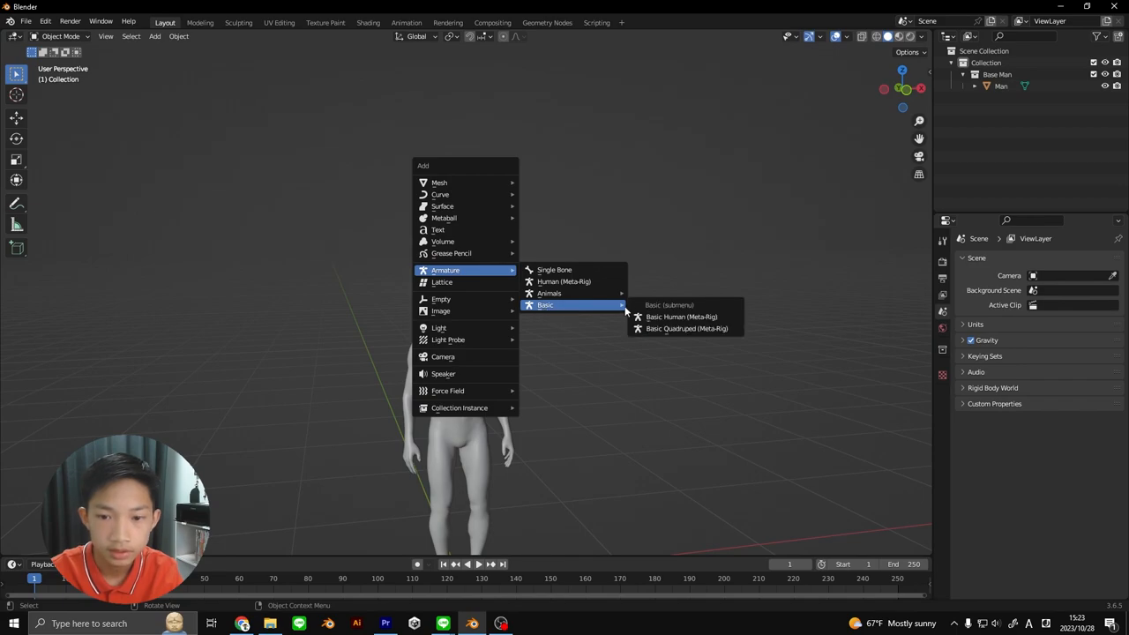
click(681, 316)
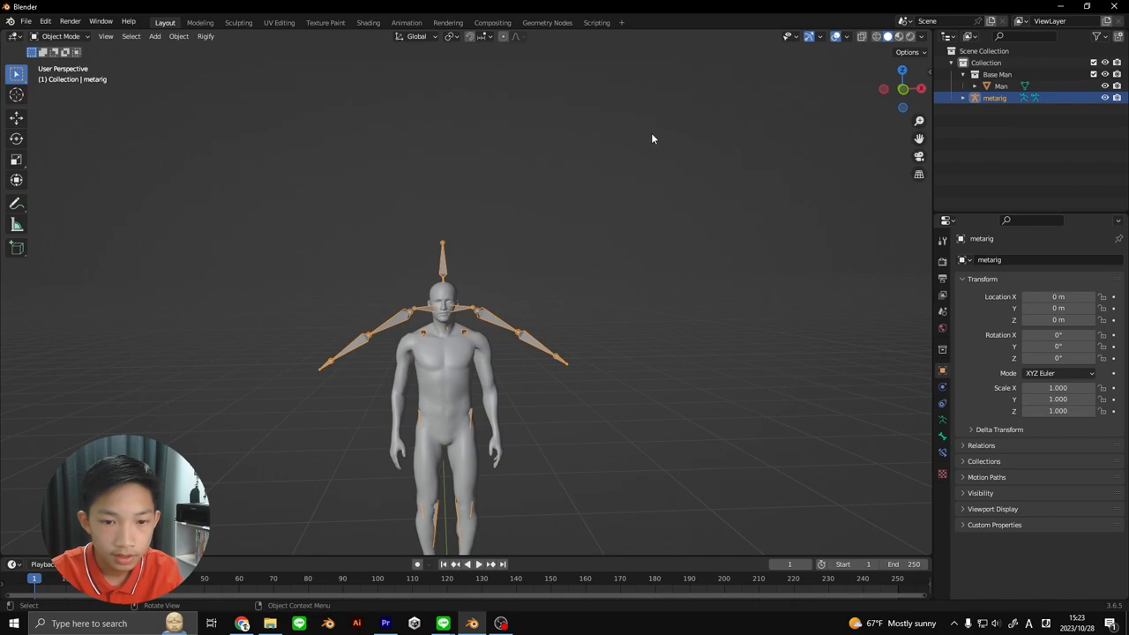
Scale the meta-rig down to the man's size, apply its scale, and expand its display options
key(s)
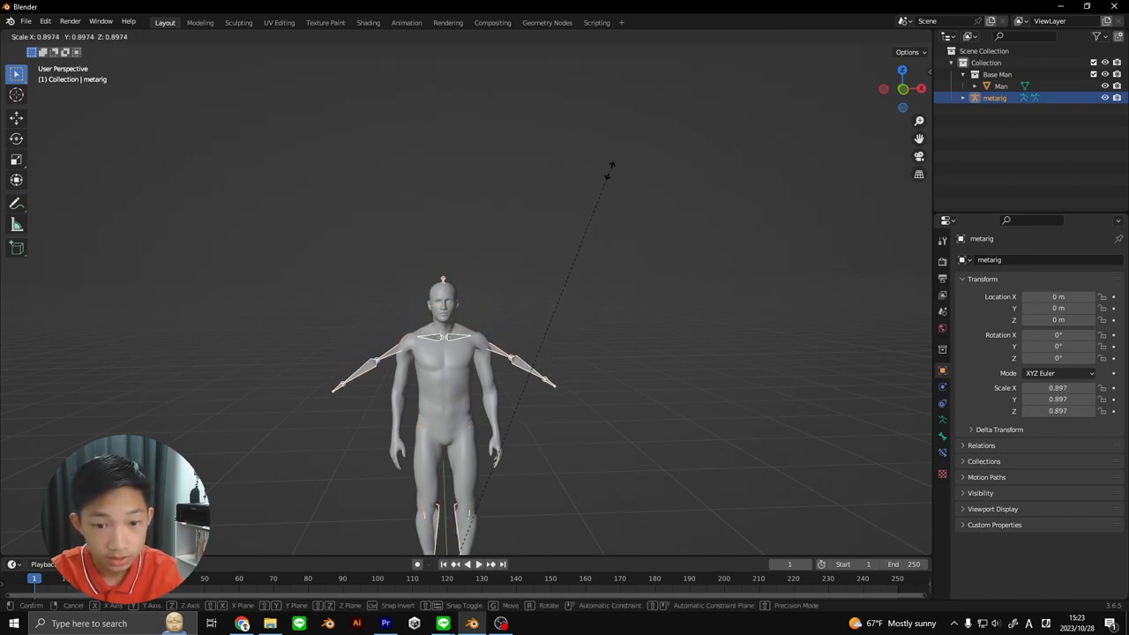
click(479, 347)
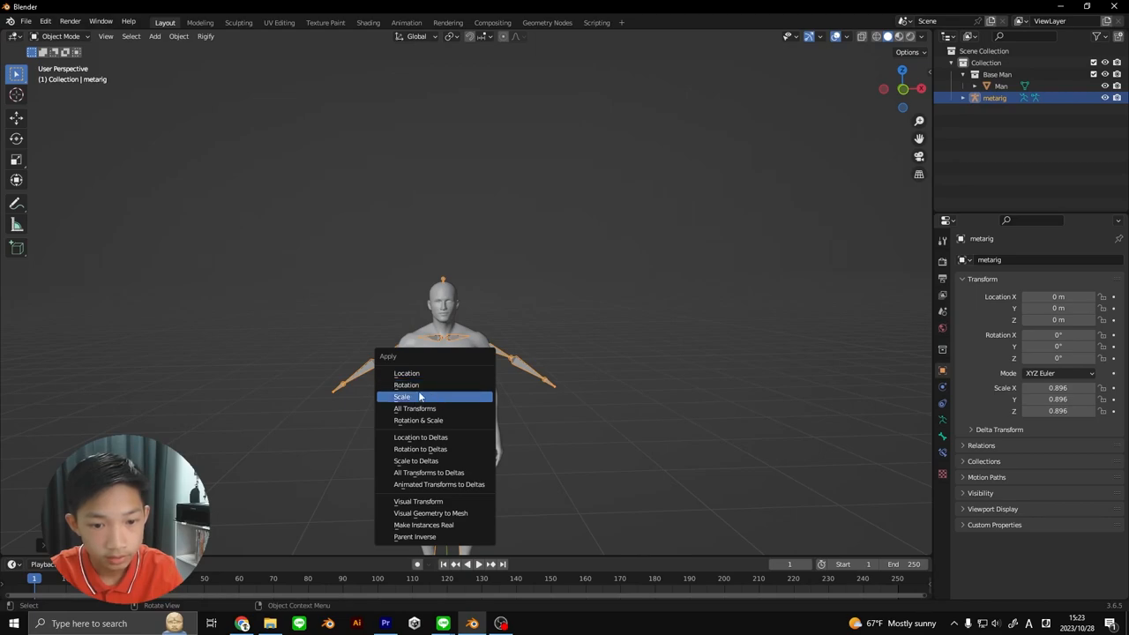
click(402, 396)
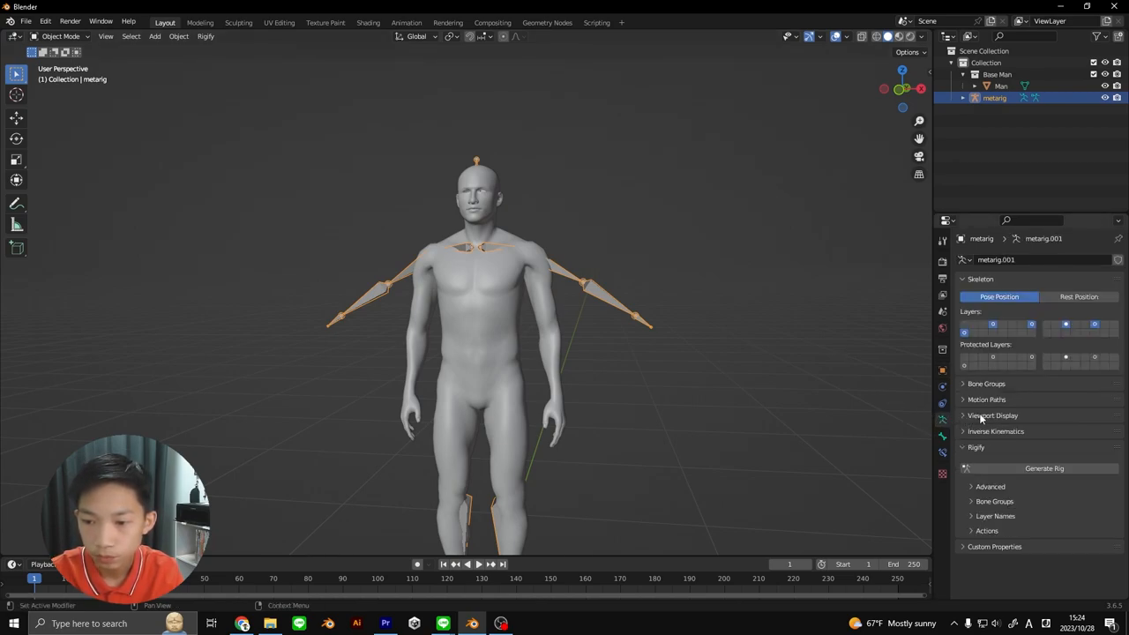
click(992, 415)
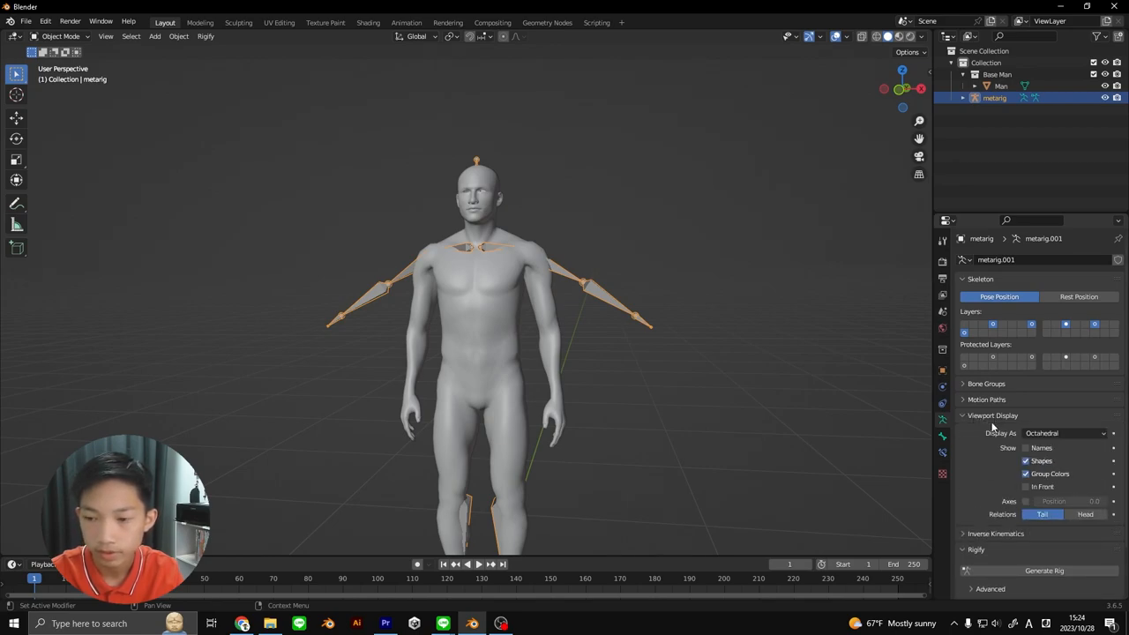
mouse_move(1026, 493)
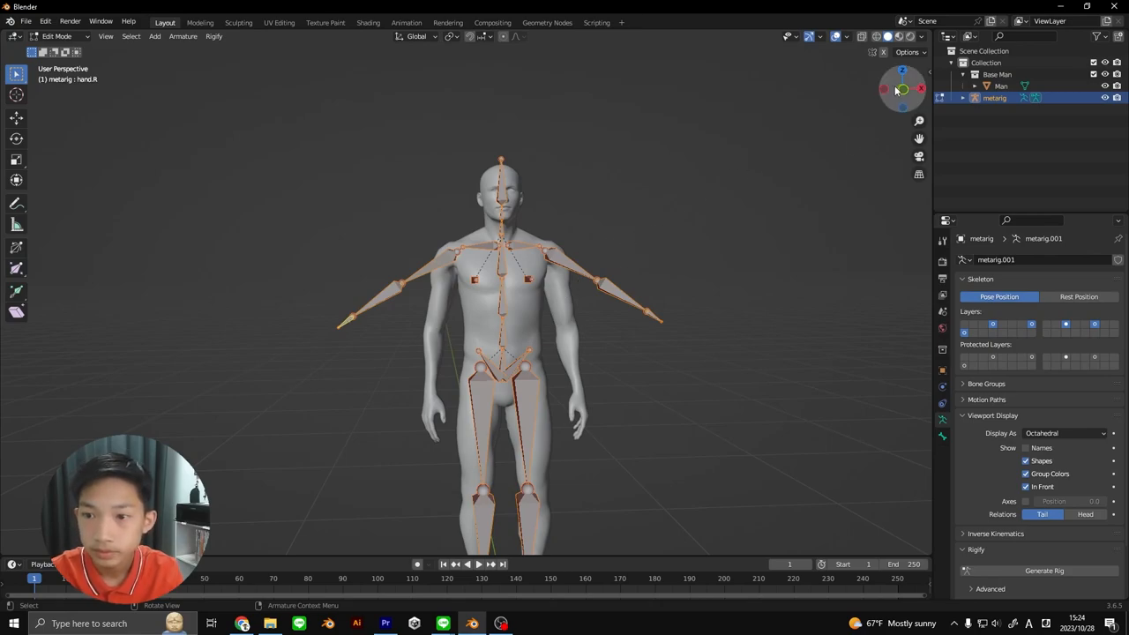
Switch to front orthographic view and zoom to align the arm bones with the body
click(901, 88)
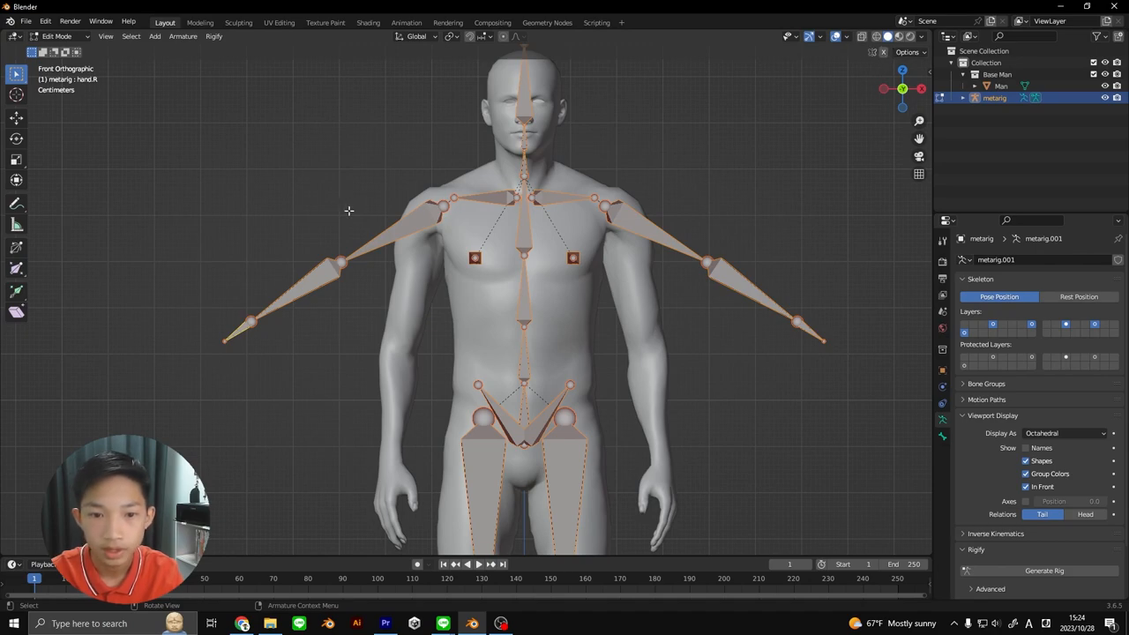
scroll(down, 3)
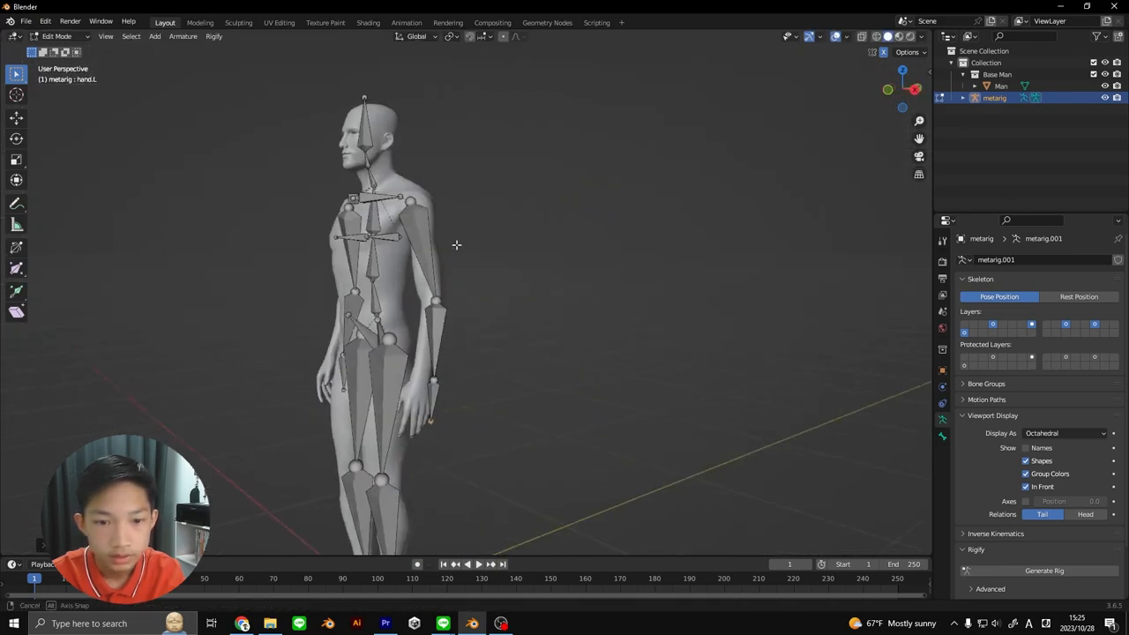
Orbit to a side view to fit the bones inside the man's profile
drag(456, 245, 390, 245)
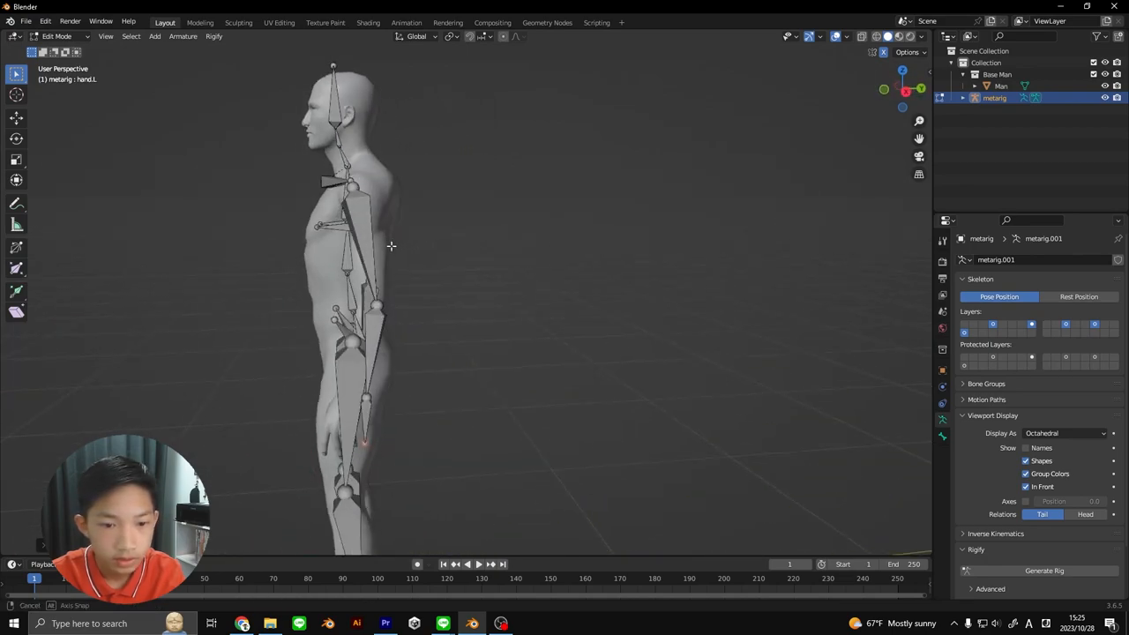
drag(391, 245, 593, 291)
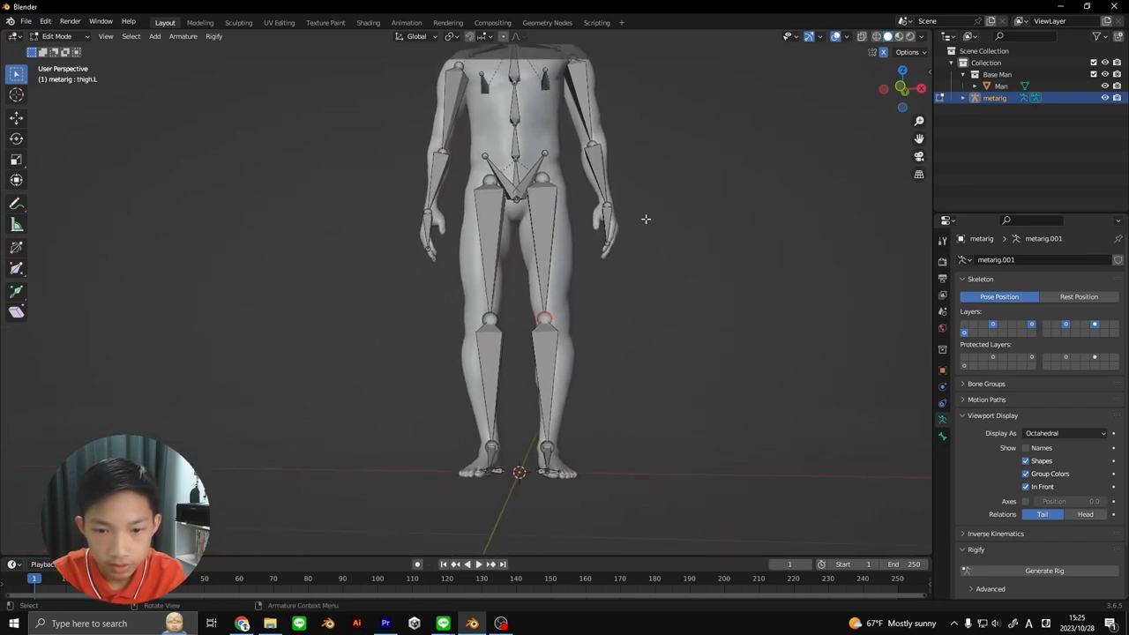
Move the left foot bone sideways onto the man's foot and return to Object Mode
key(g)
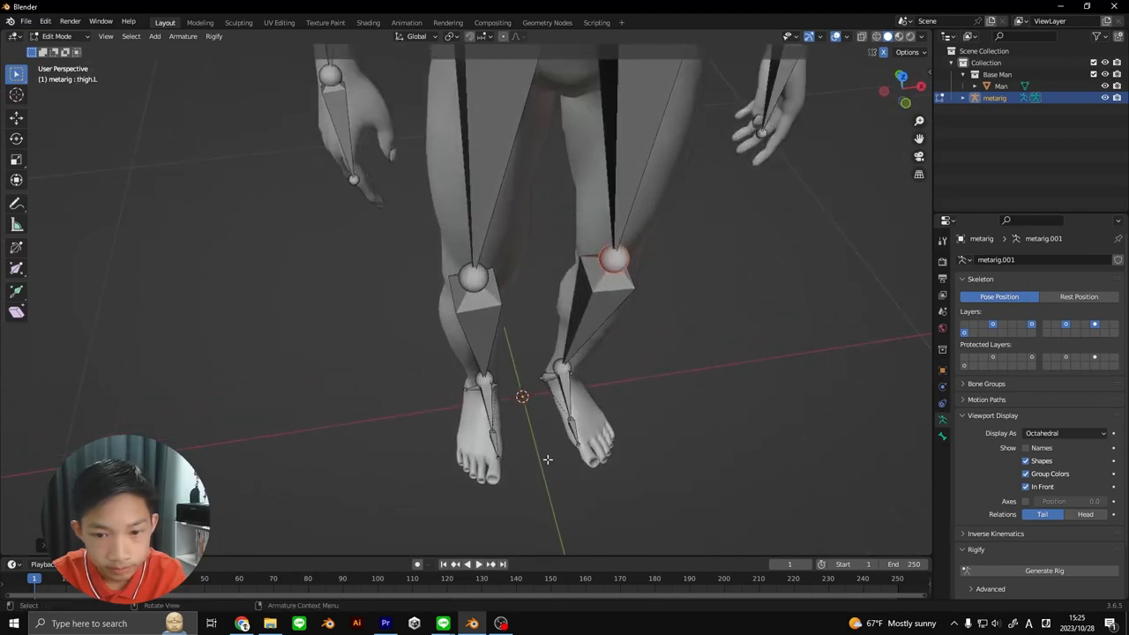
click(569, 406)
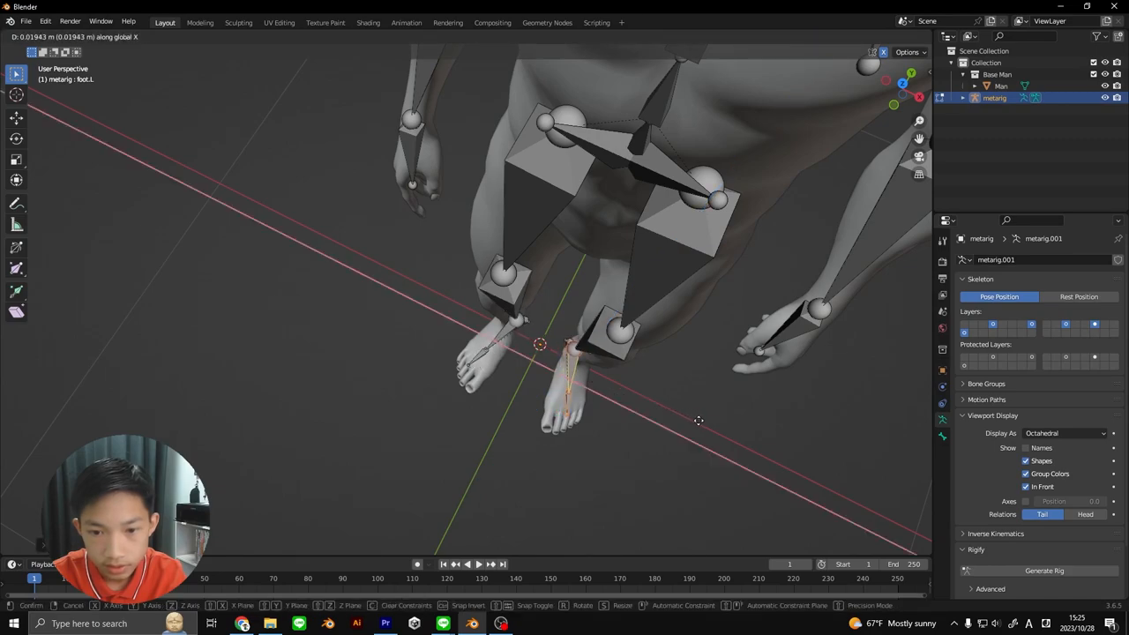
click(686, 448)
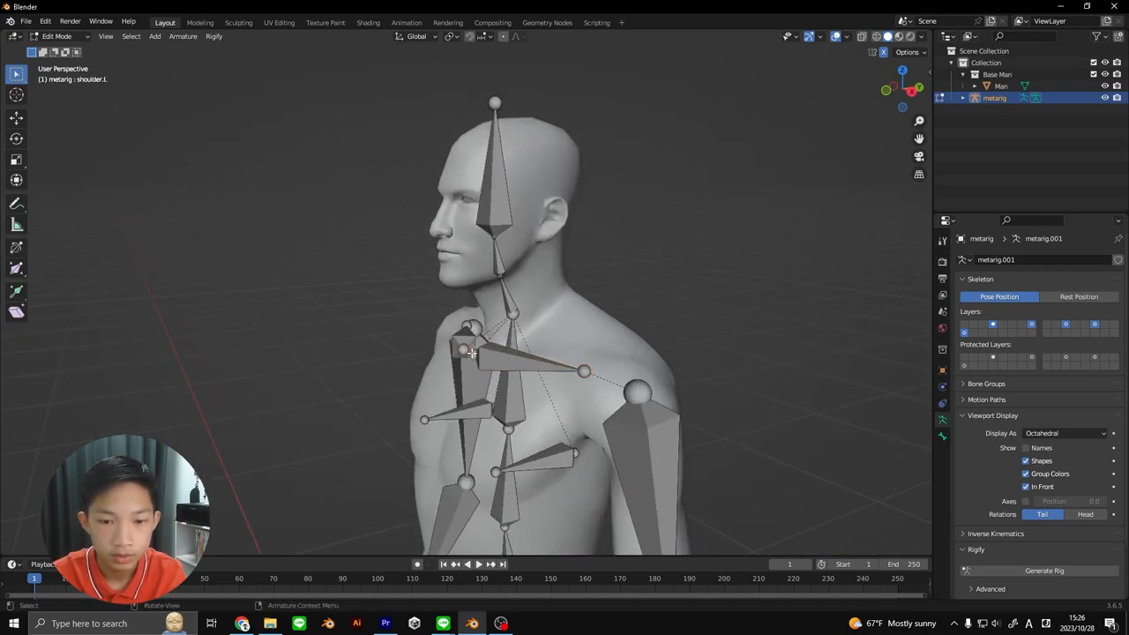
key(g)
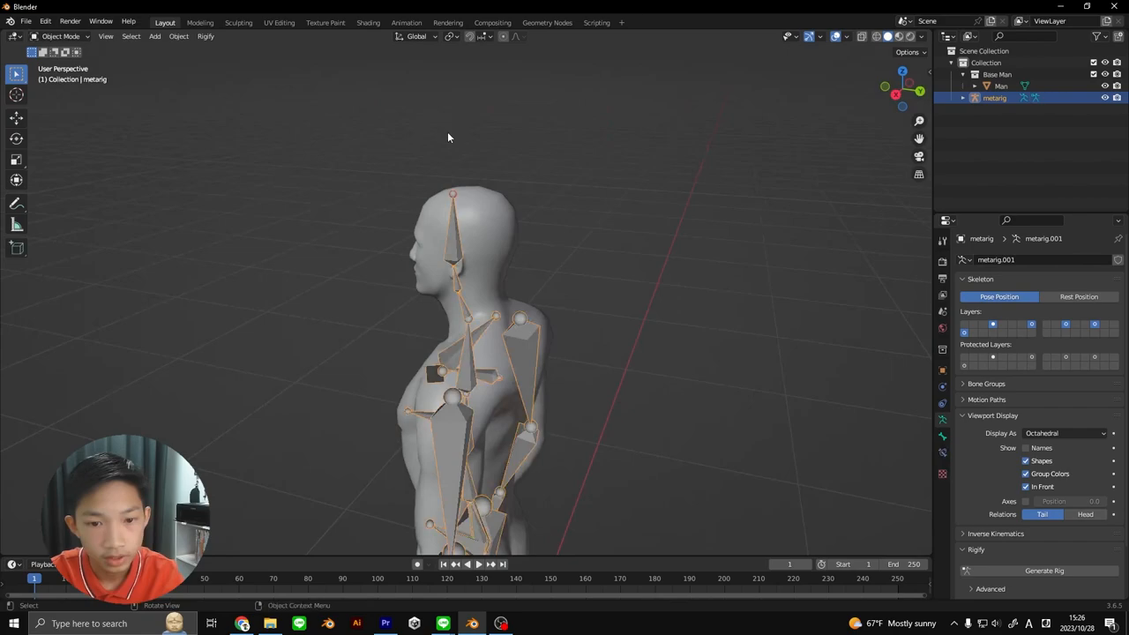
Orbit back toward the front and generate the Rigify rig from the meta-rig
drag(448, 138, 616, 141)
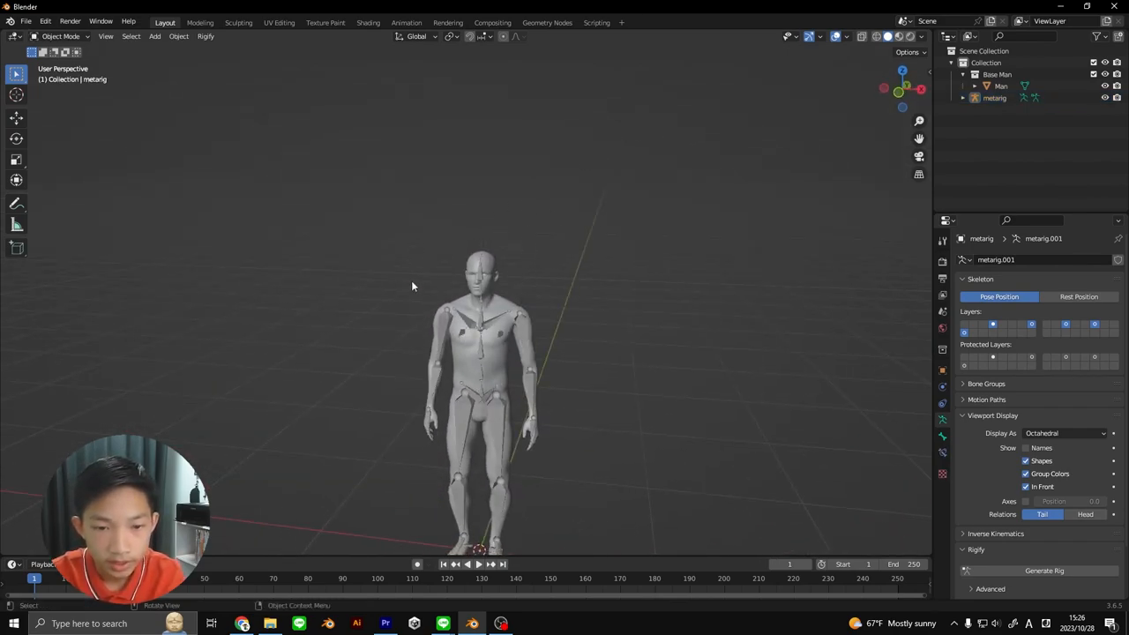
mouse_move(488, 323)
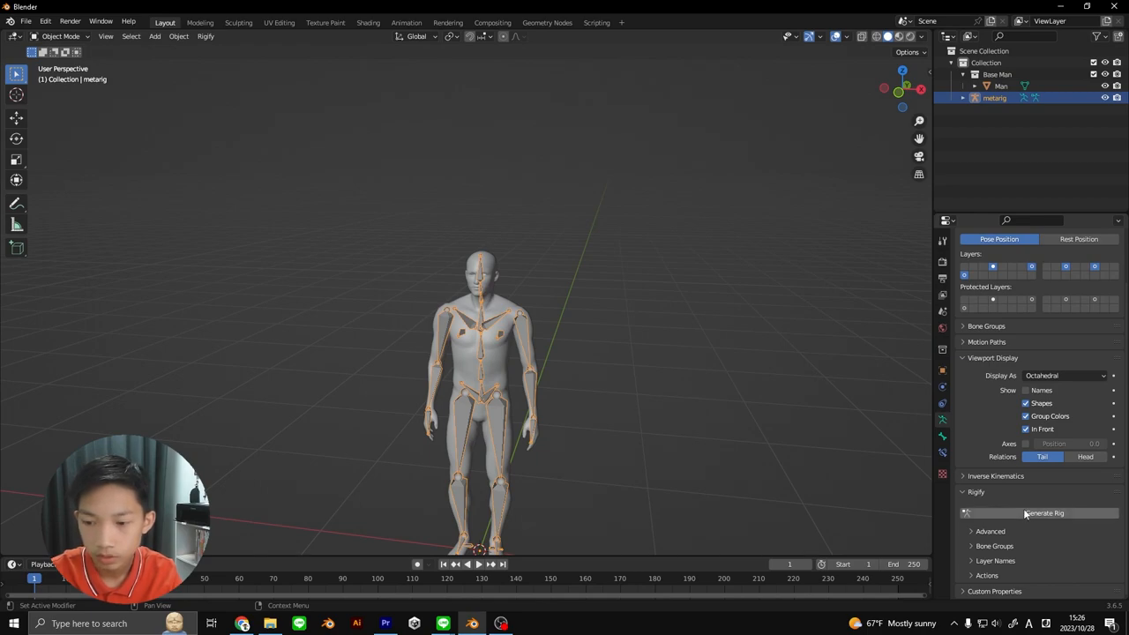
click(1044, 512)
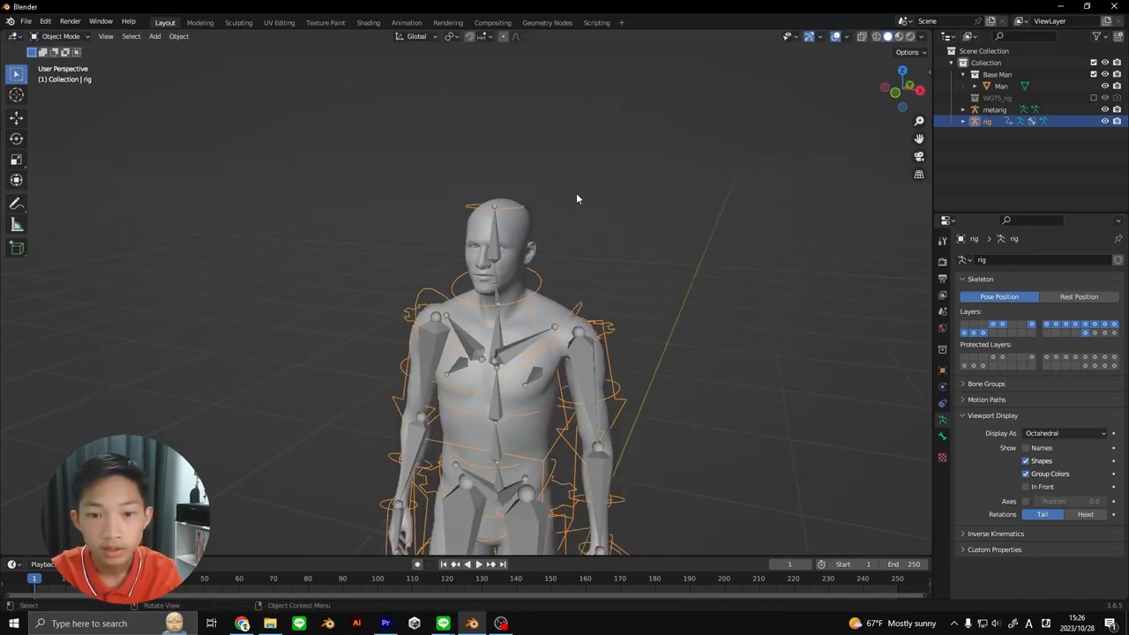
drag(578, 198, 618, 231)
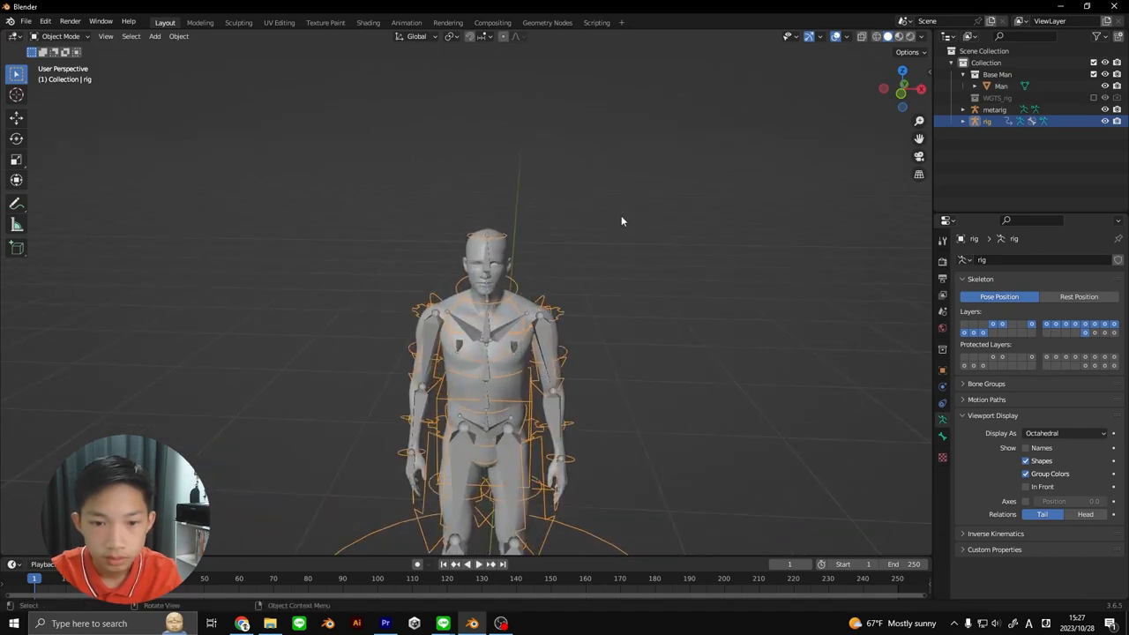
click(994, 109)
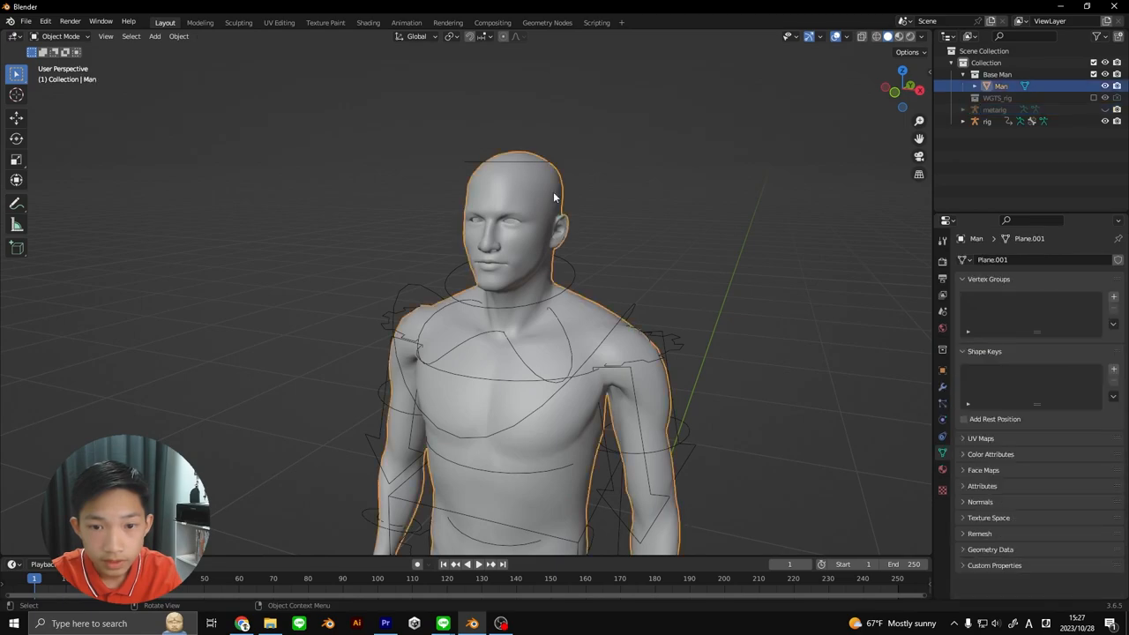
Parent the Man mesh to the rig with Automatic Weights and enter Pose Mode
click(986, 121)
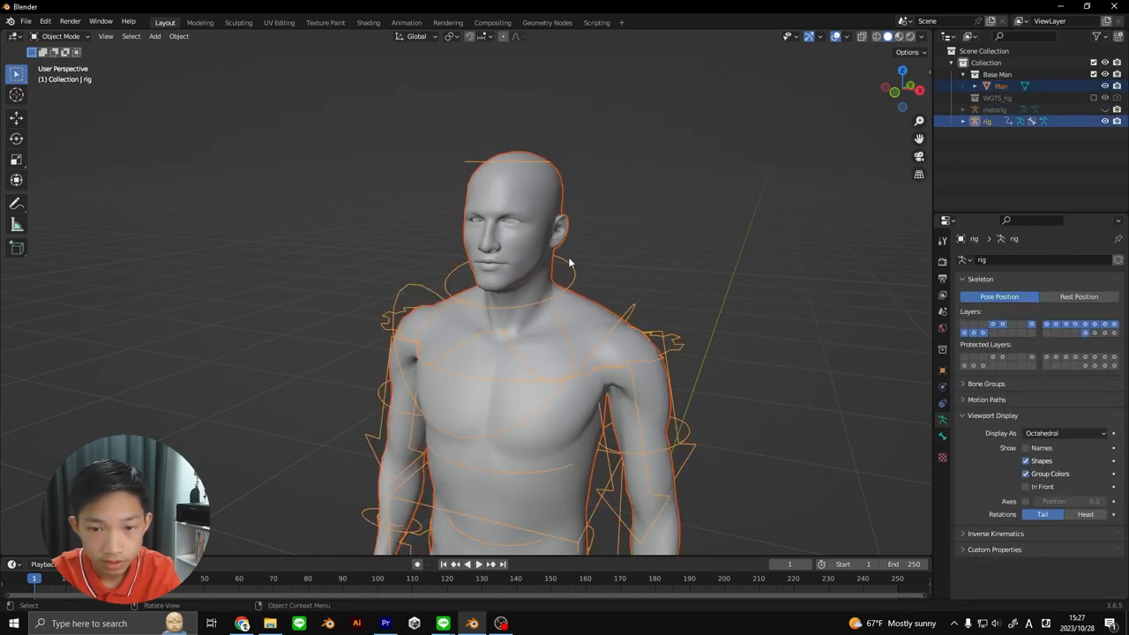
mouse_move(559, 265)
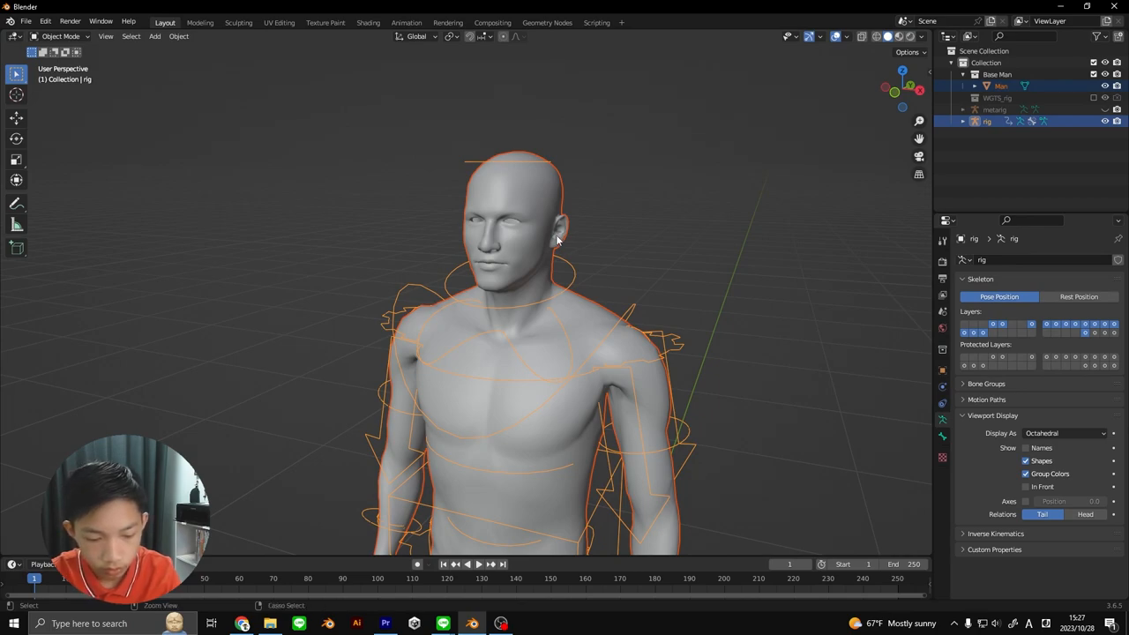
key(ctrl+p)
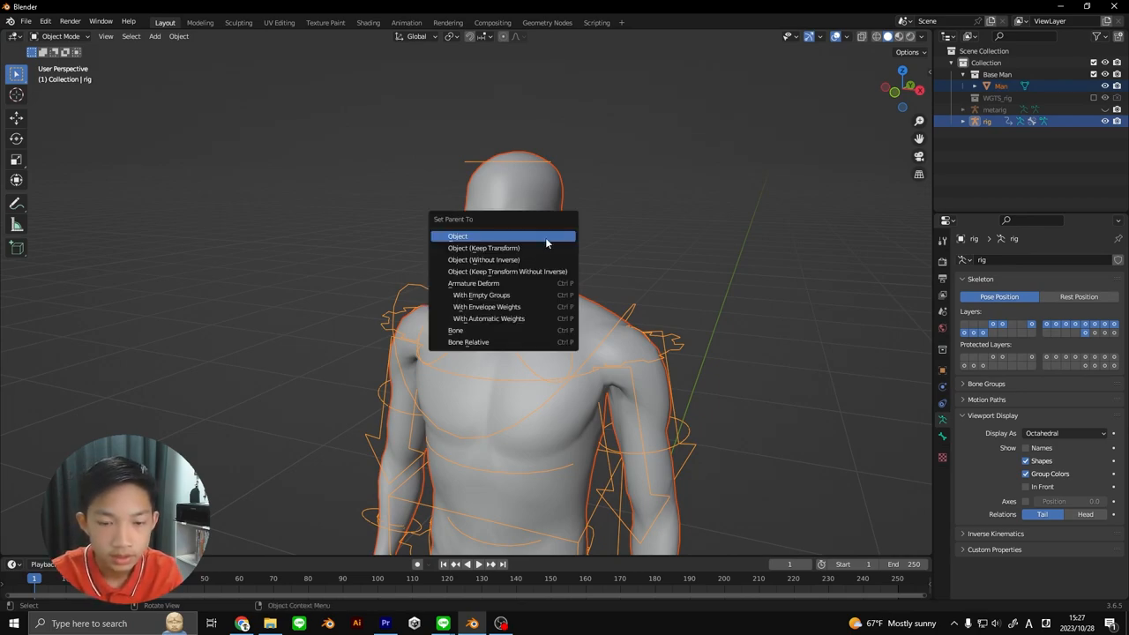
mouse_move(488, 319)
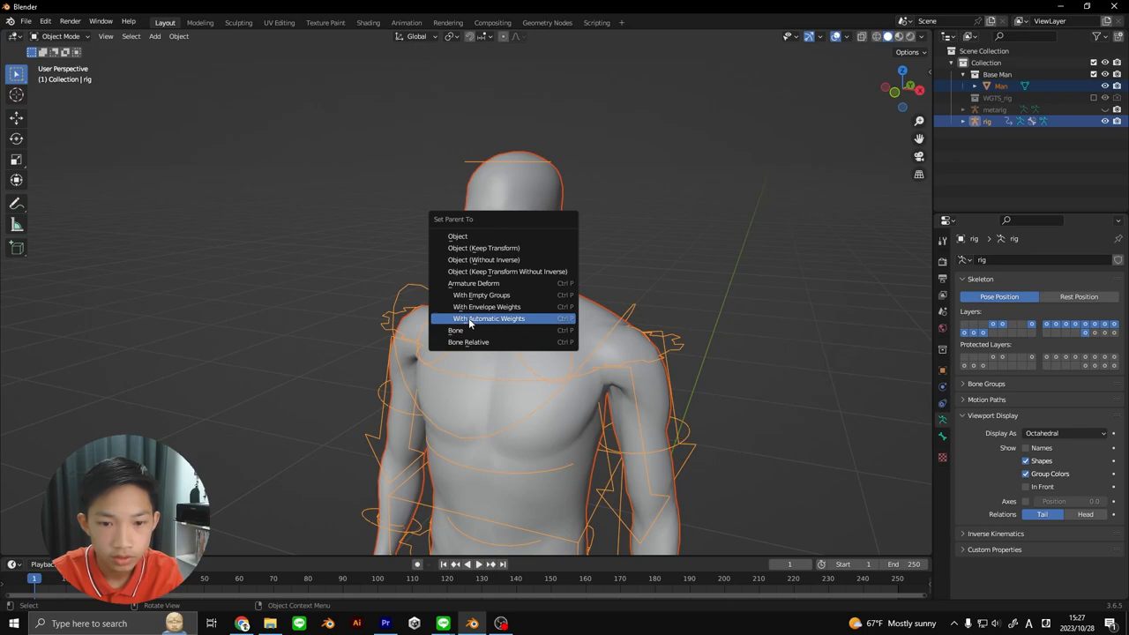
click(489, 319)
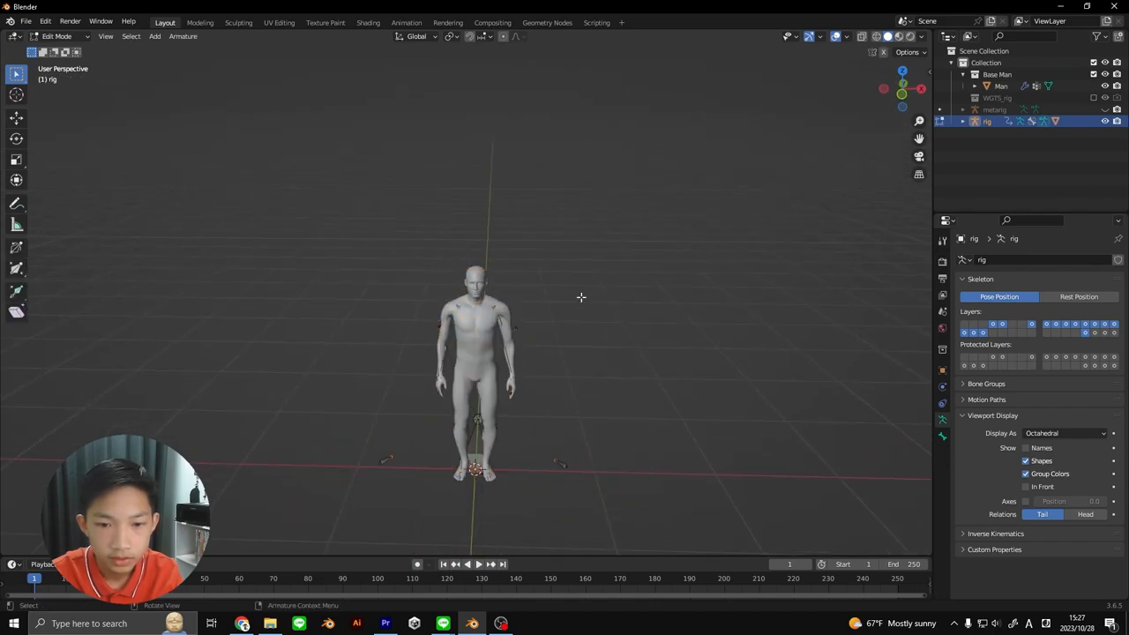
click(57, 36)
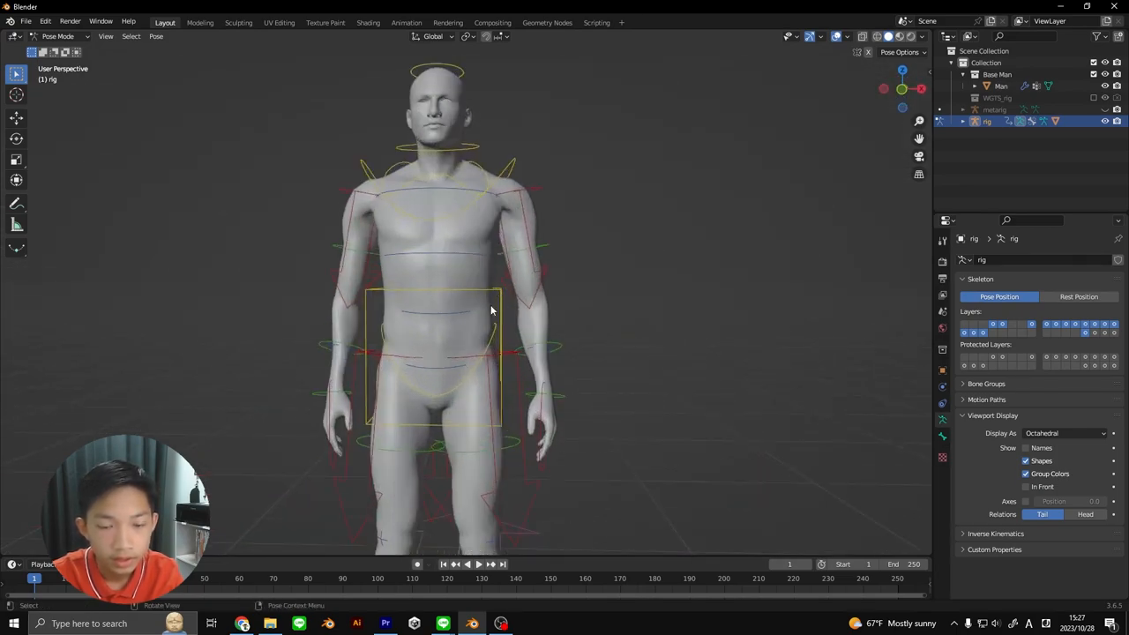
mouse_move(442, 481)
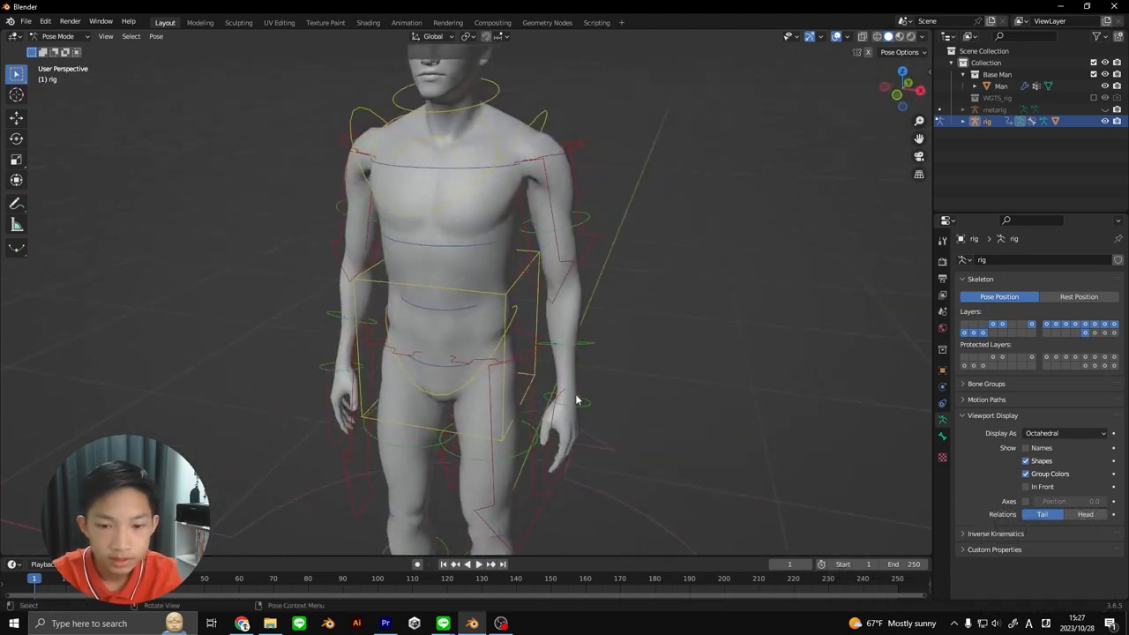
Test-move the left hand IK control, then select the right foot IK control
click(565, 415)
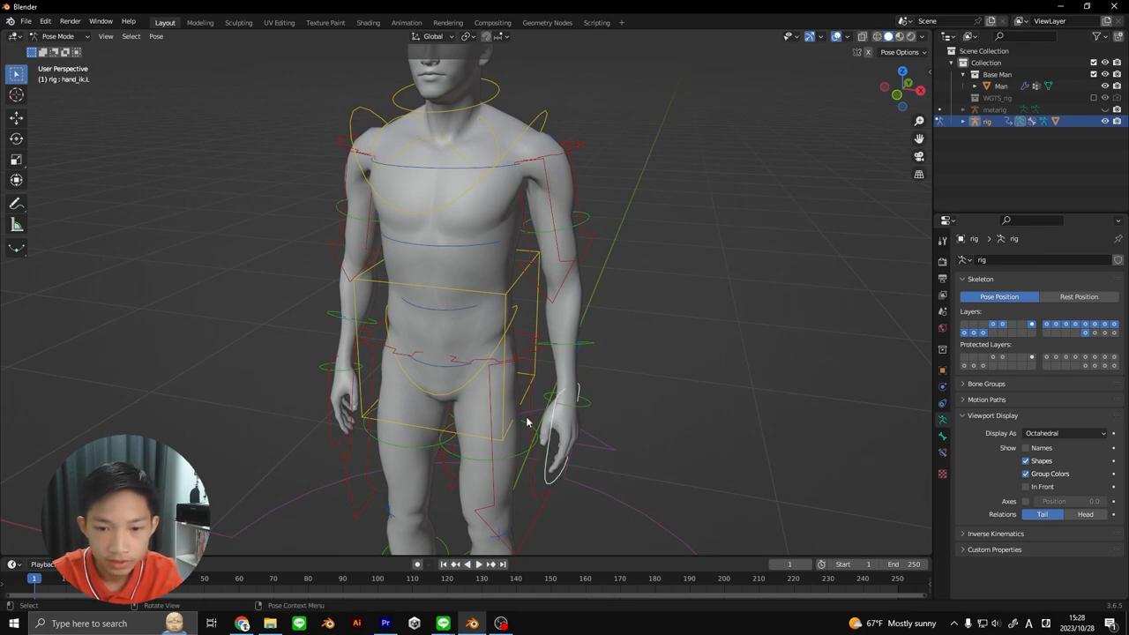
key(g)
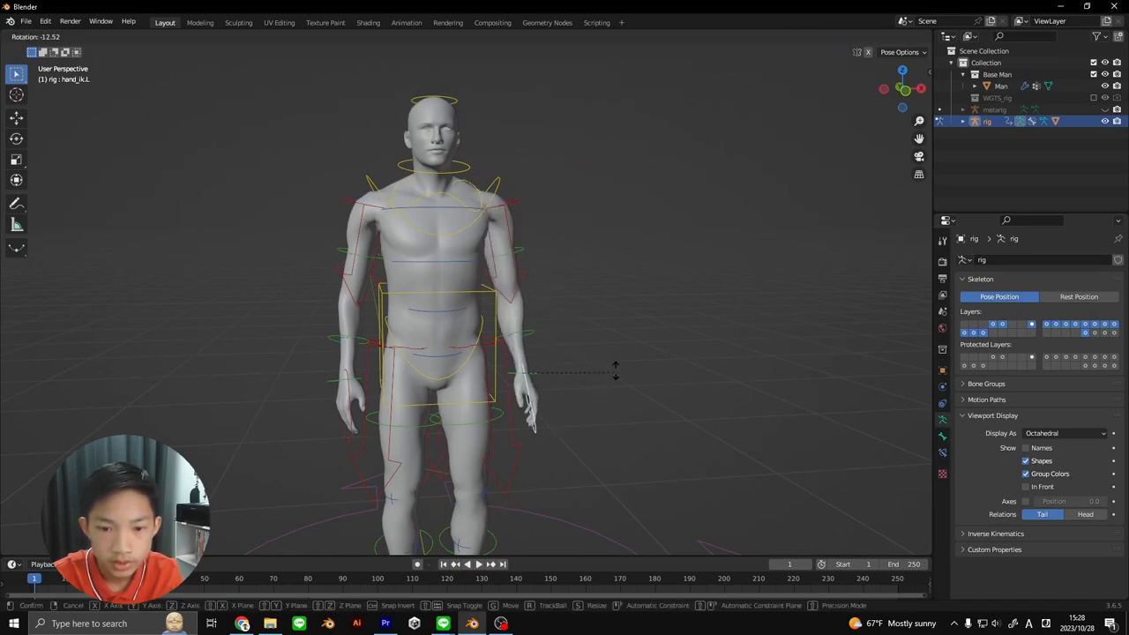
mouse_move(596, 354)
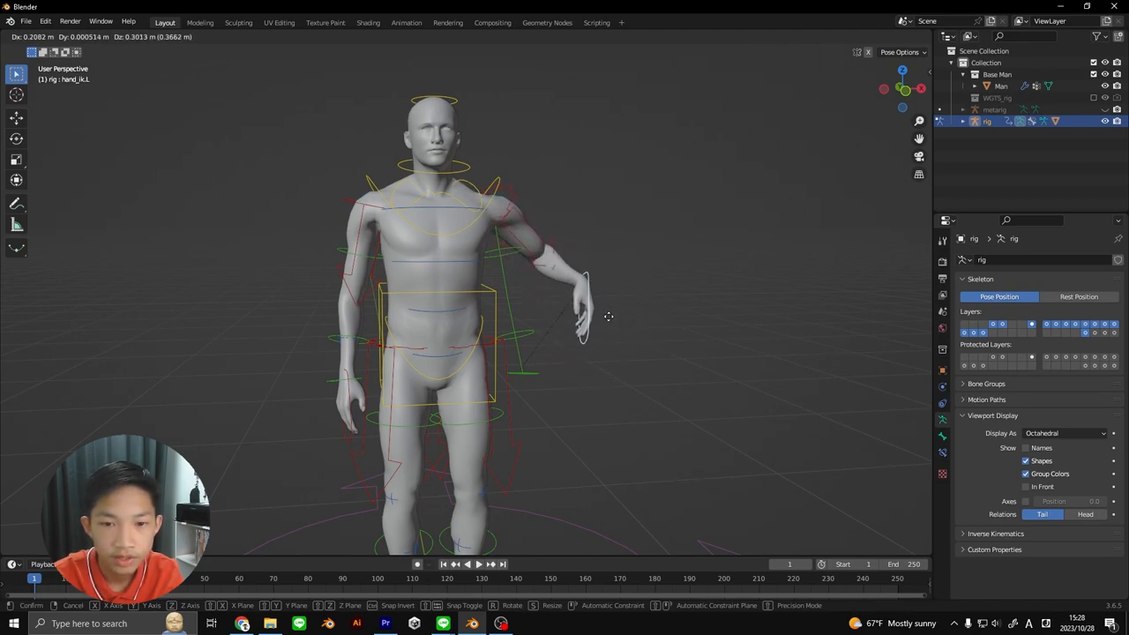
mouse_move(605, 322)
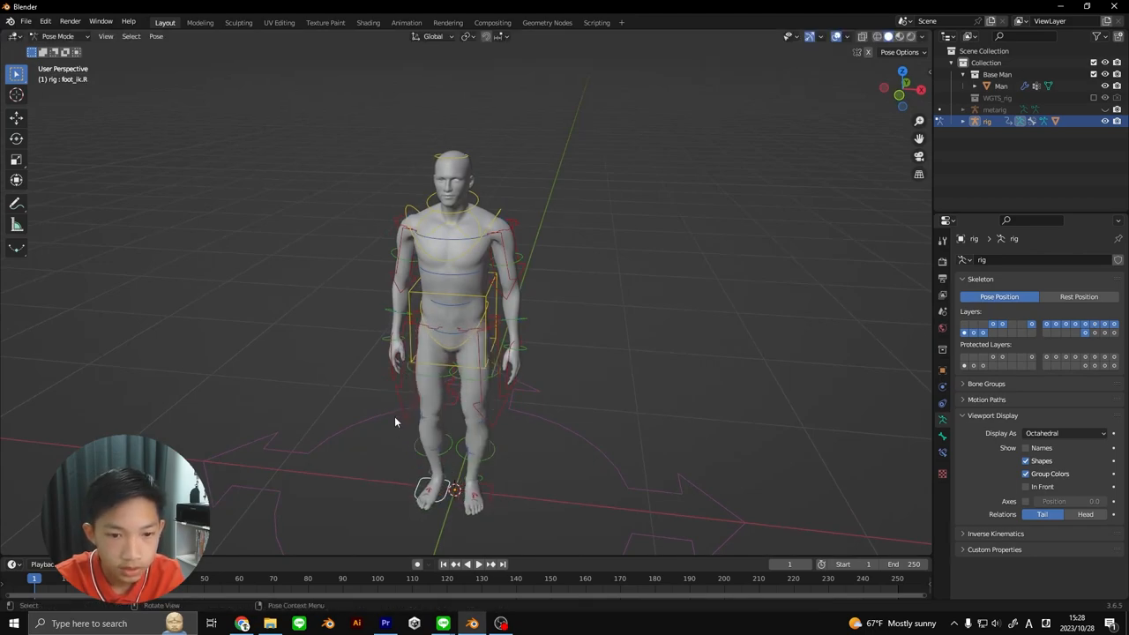
click(395, 369)
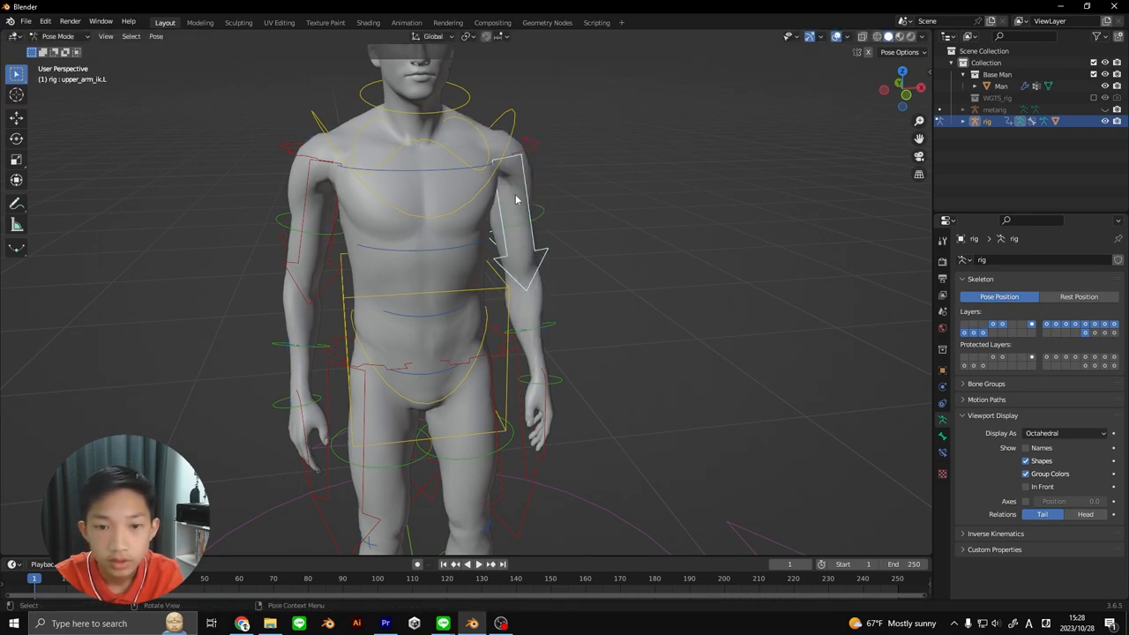
mouse_move(529, 156)
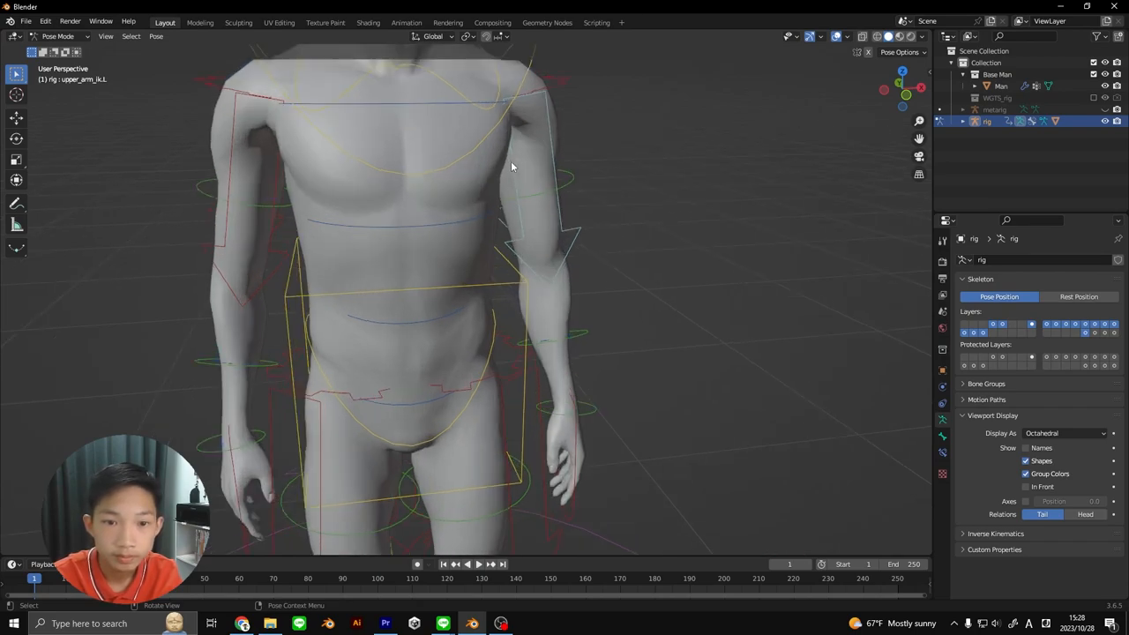
scroll(down, 3)
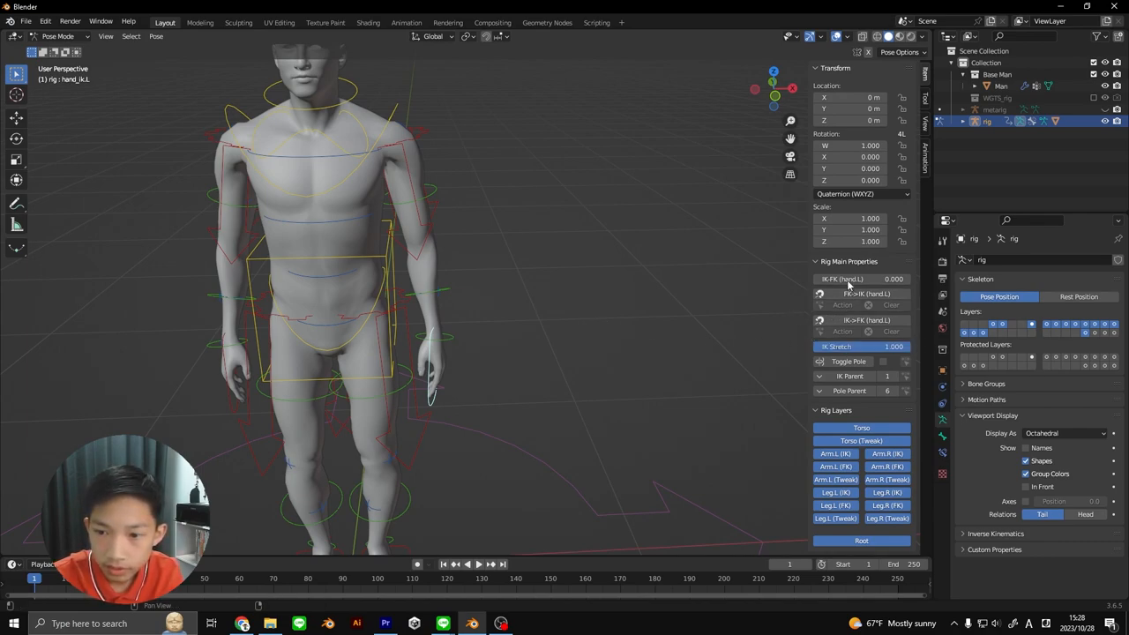
drag(882, 346, 856, 346)
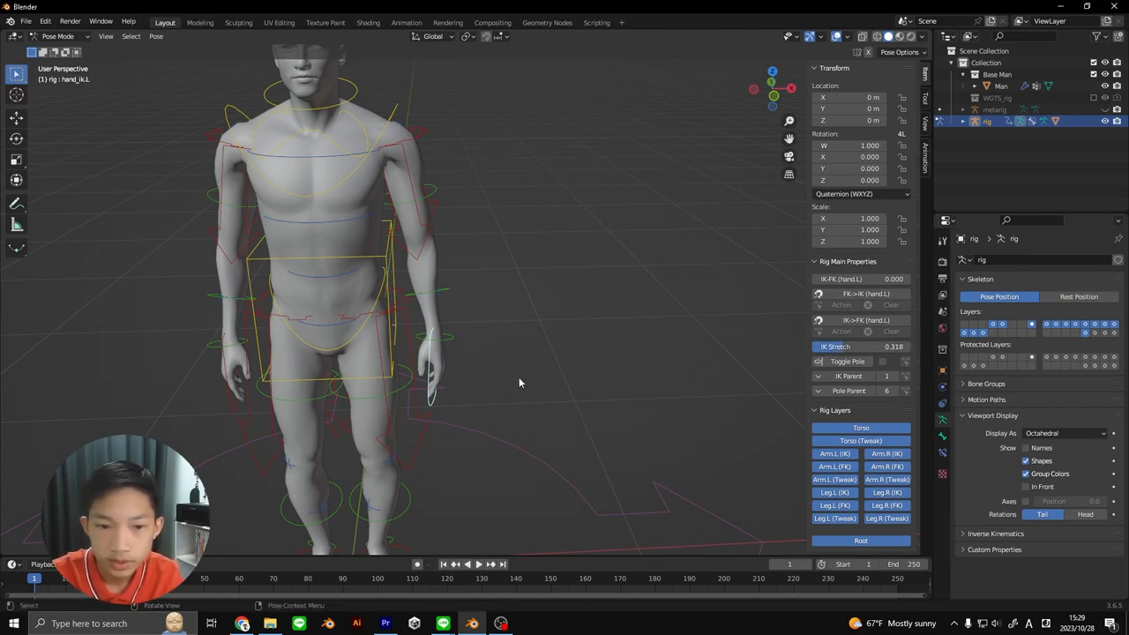
mouse_move(756, 366)
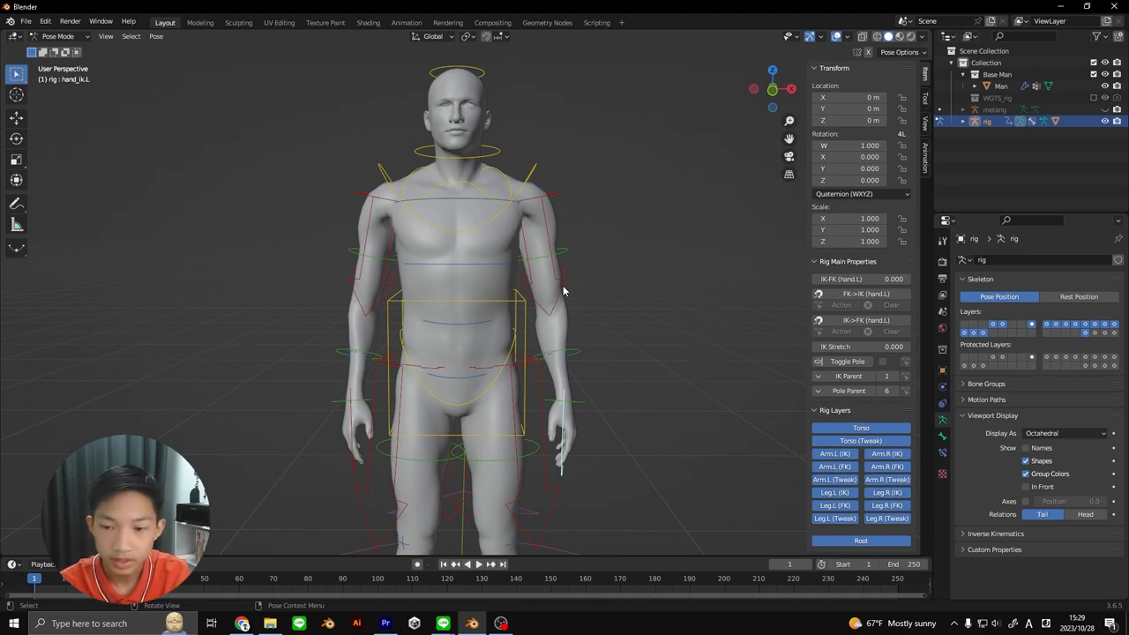
mouse_move(541, 304)
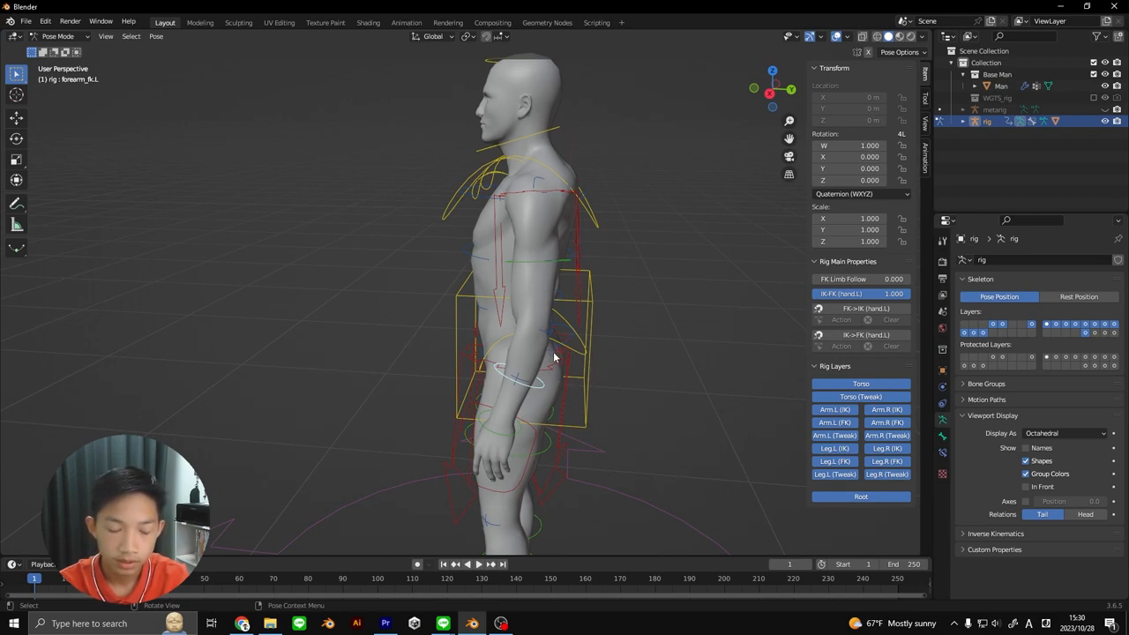
mouse_move(554, 344)
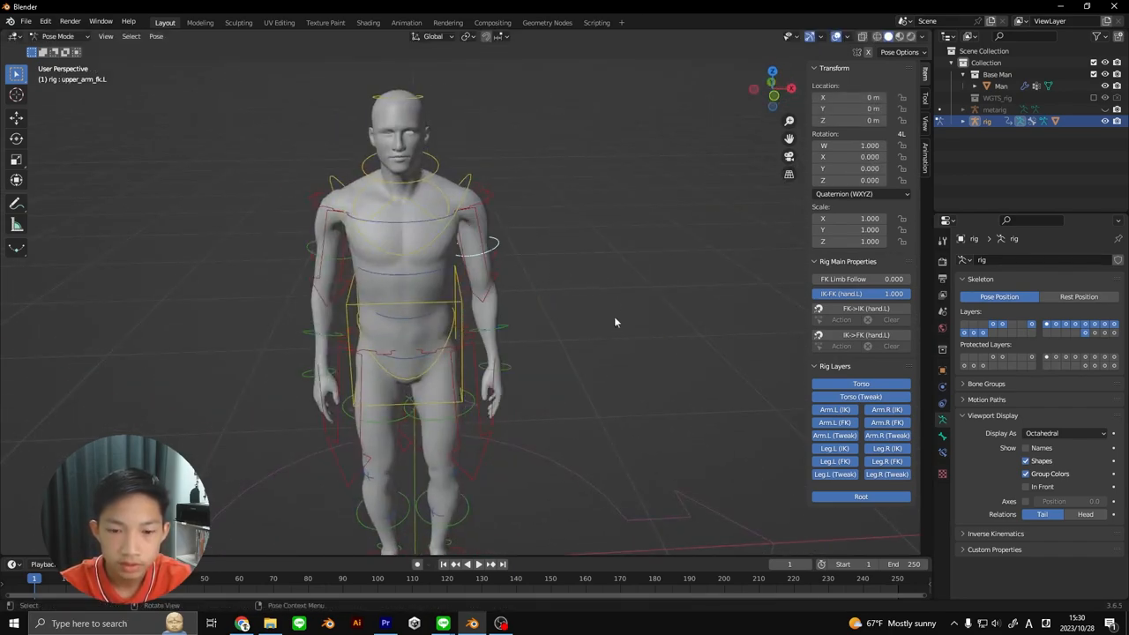
Select the left hand and upper arm FK controls, then the right upper arm FK control
click(498, 366)
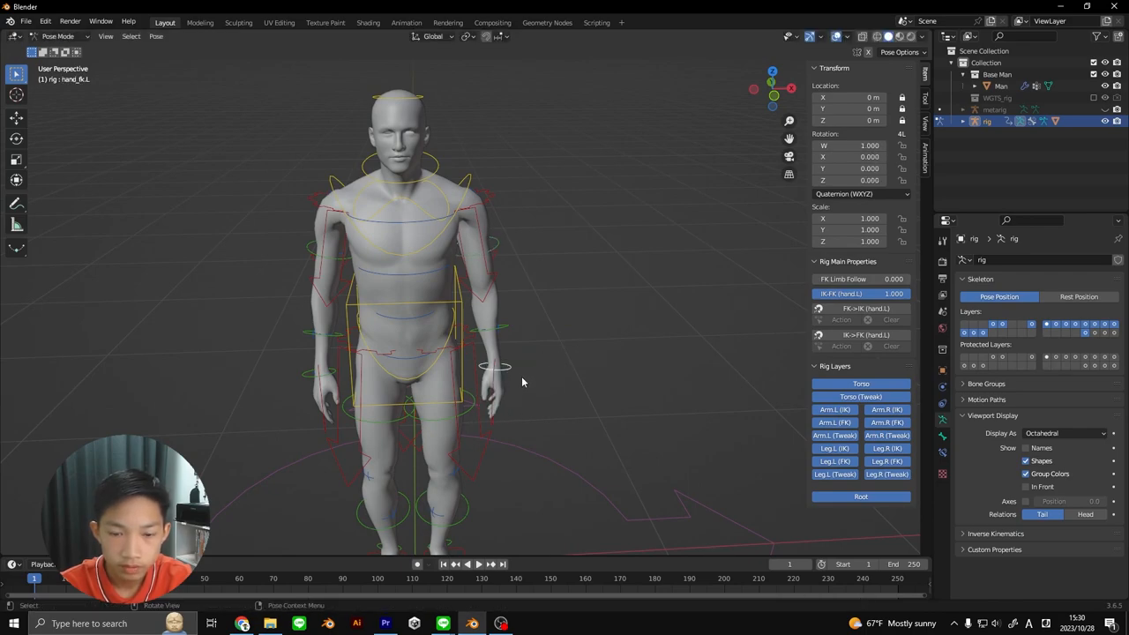
mouse_move(508, 344)
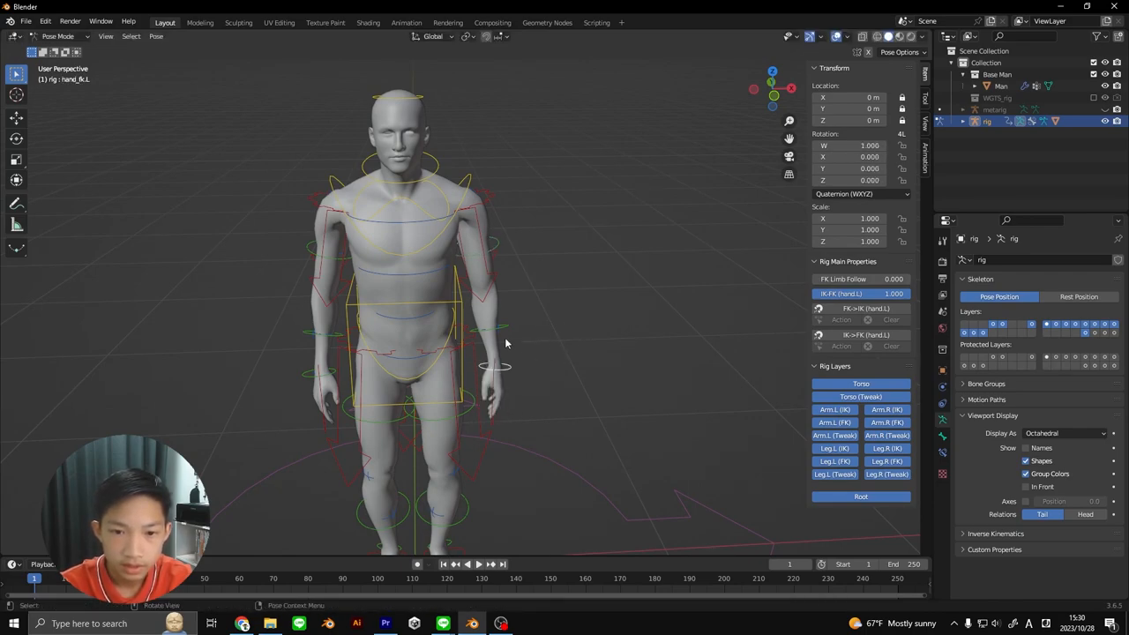
click(489, 244)
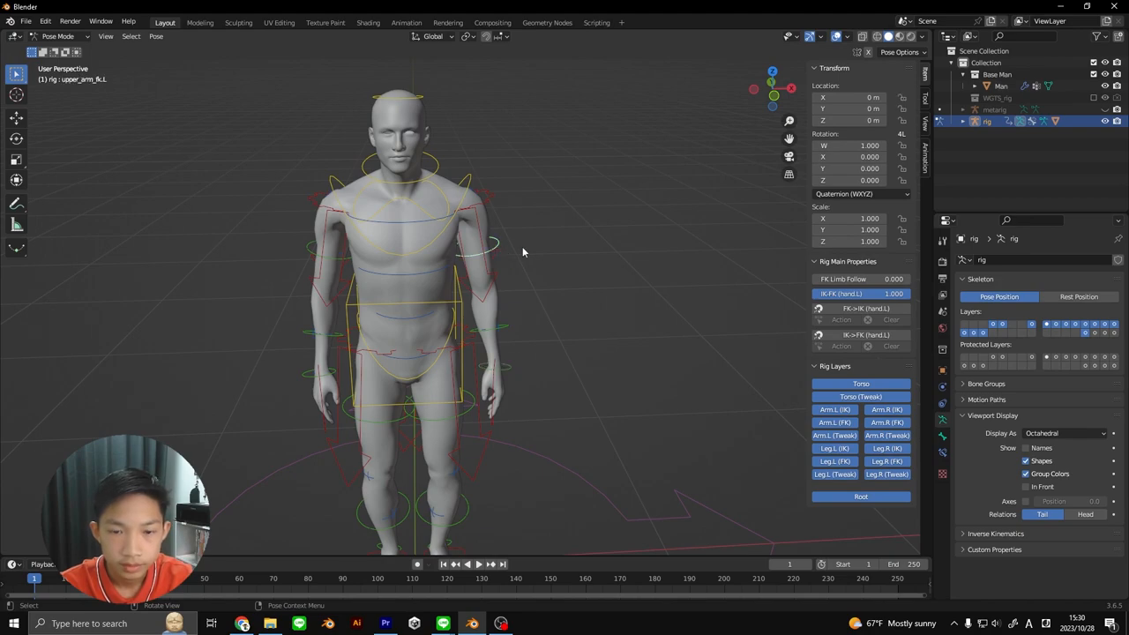
click(339, 262)
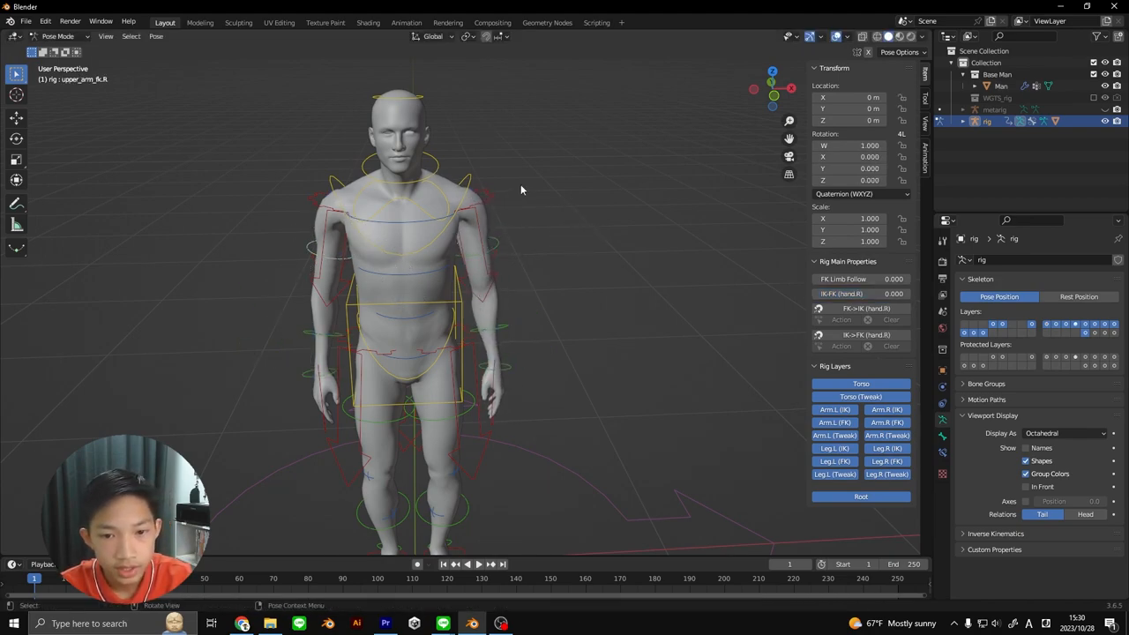
mouse_move(510, 145)
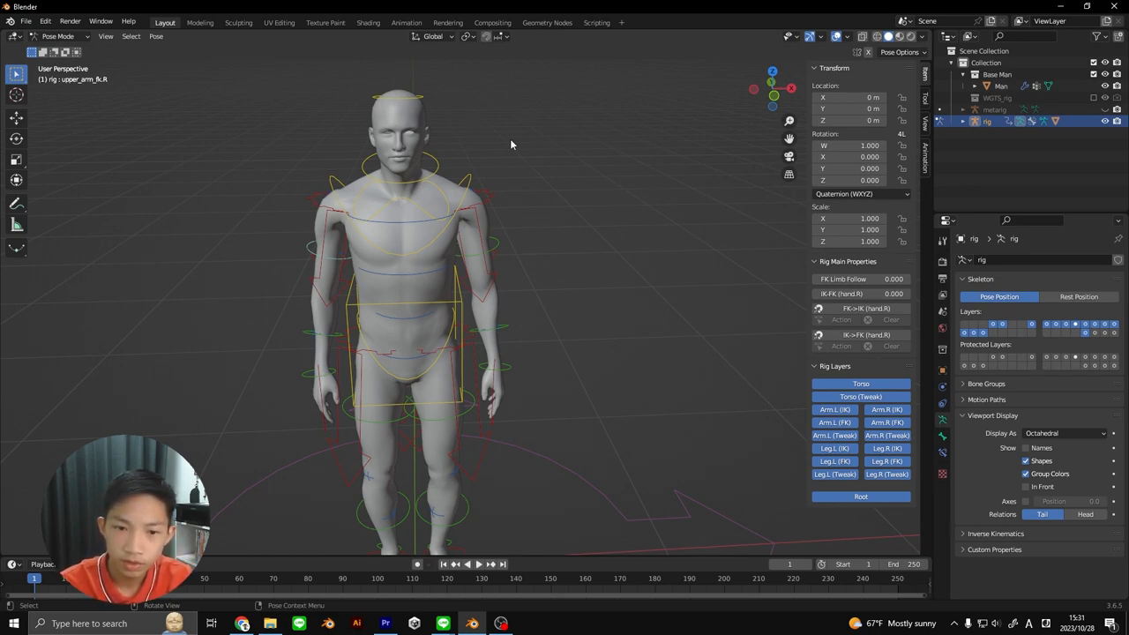
mouse_move(498, 152)
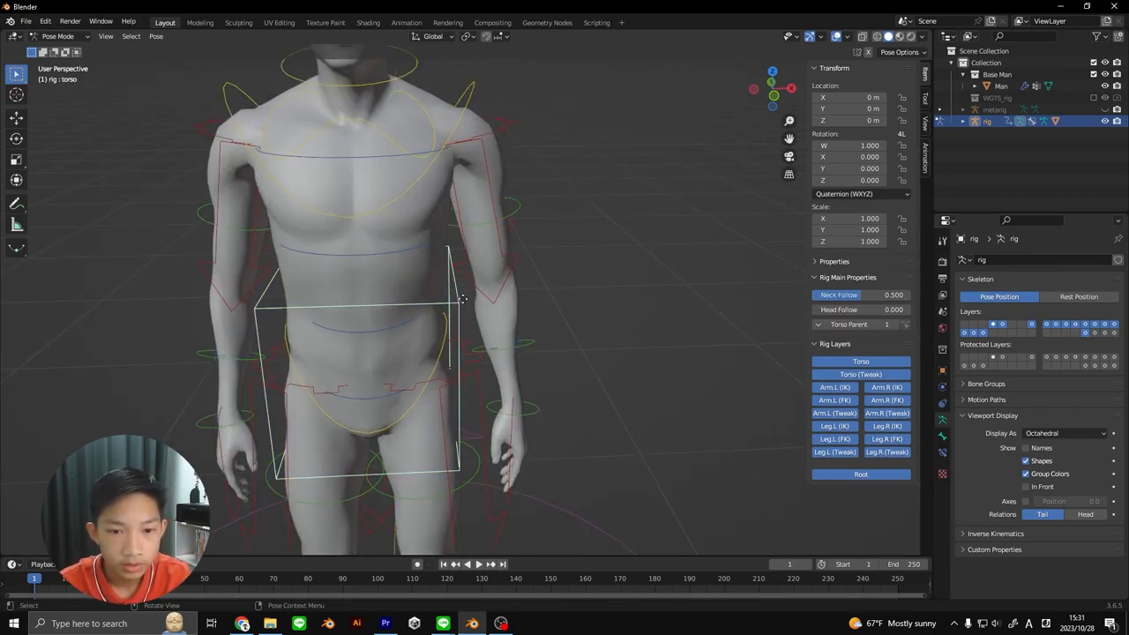
Move the torso control down, then select the right hand IK control
key(g)
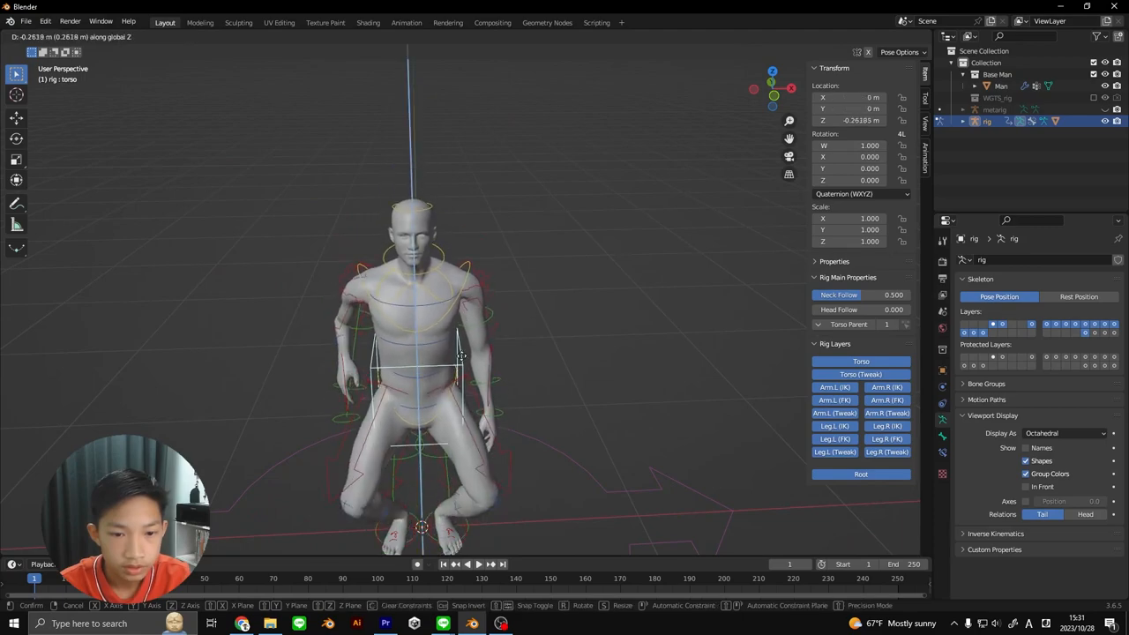
mouse_move(479, 318)
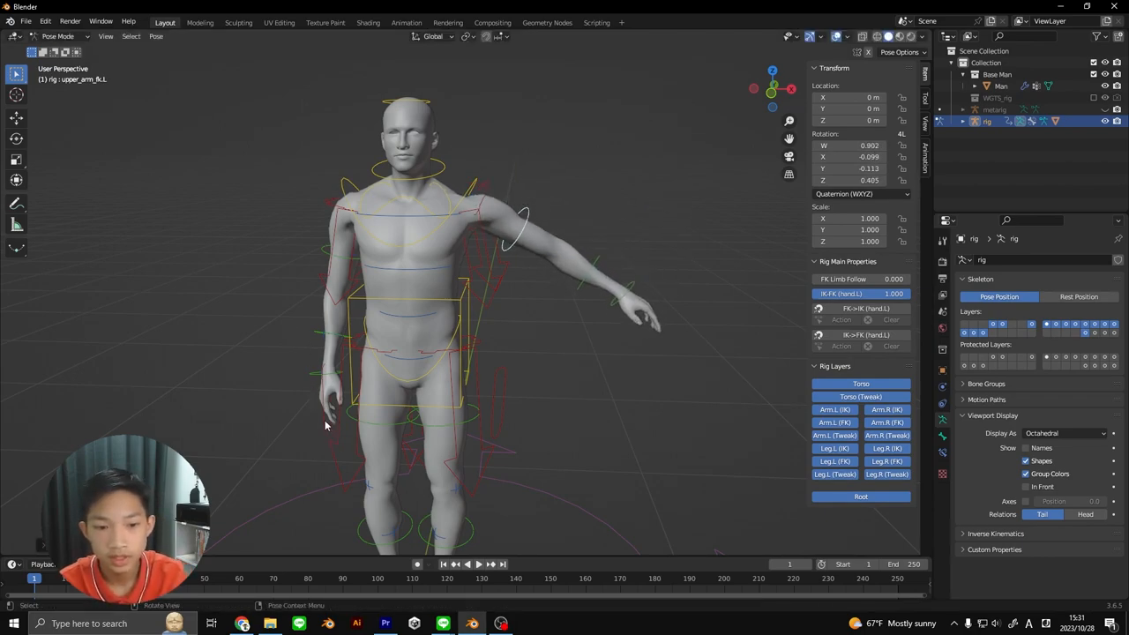
click(309, 318)
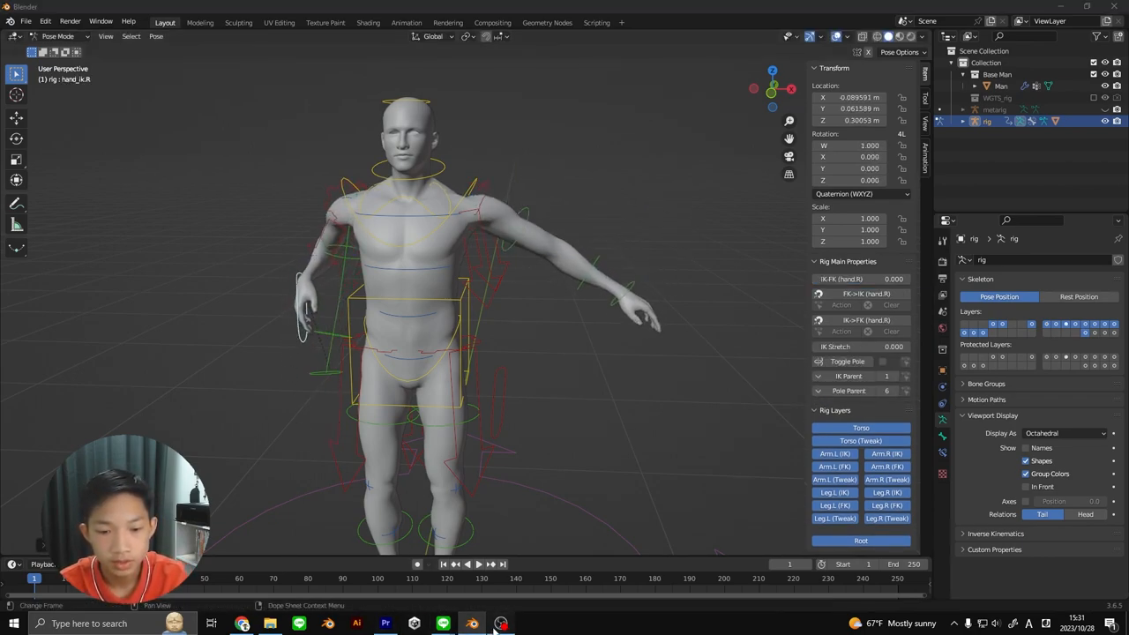